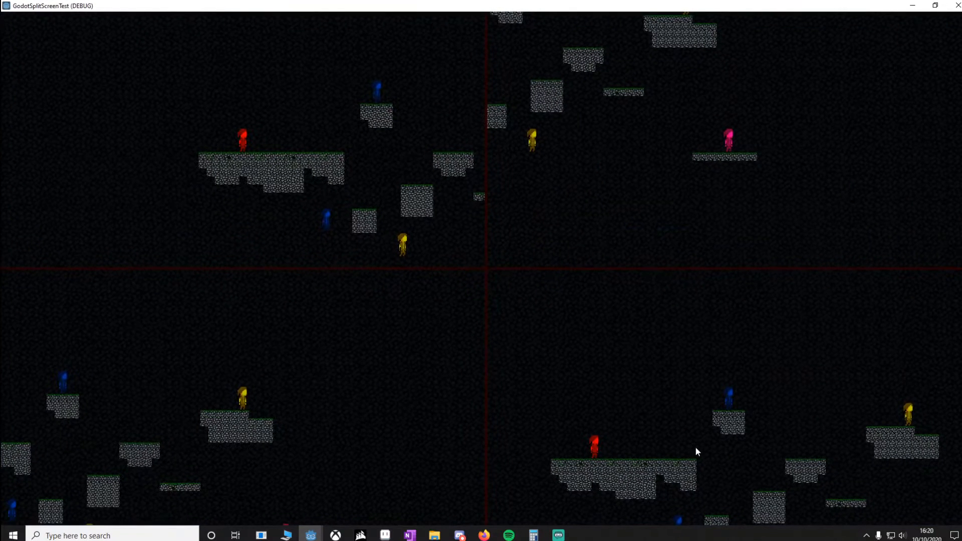
pyautogui.moveTo(529, 299)
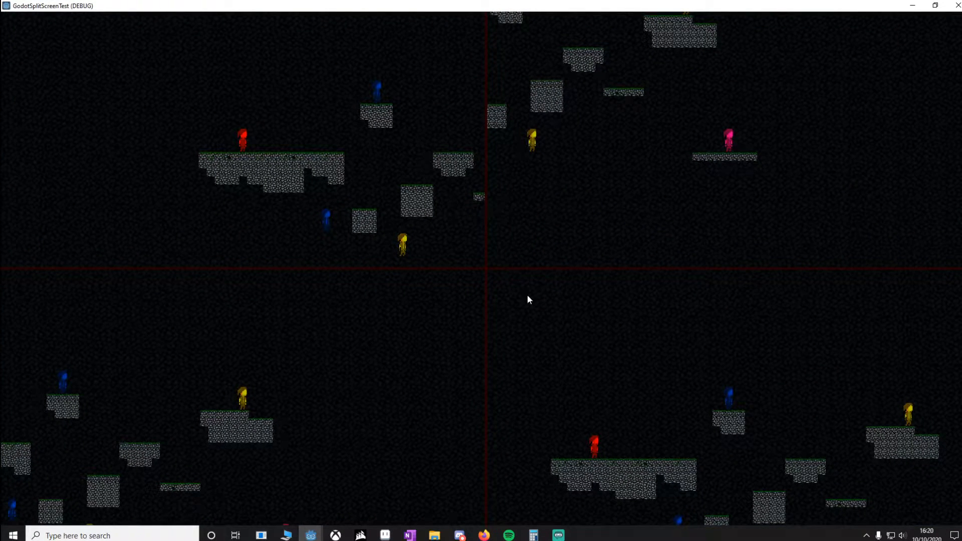
pyautogui.moveTo(359, 350)
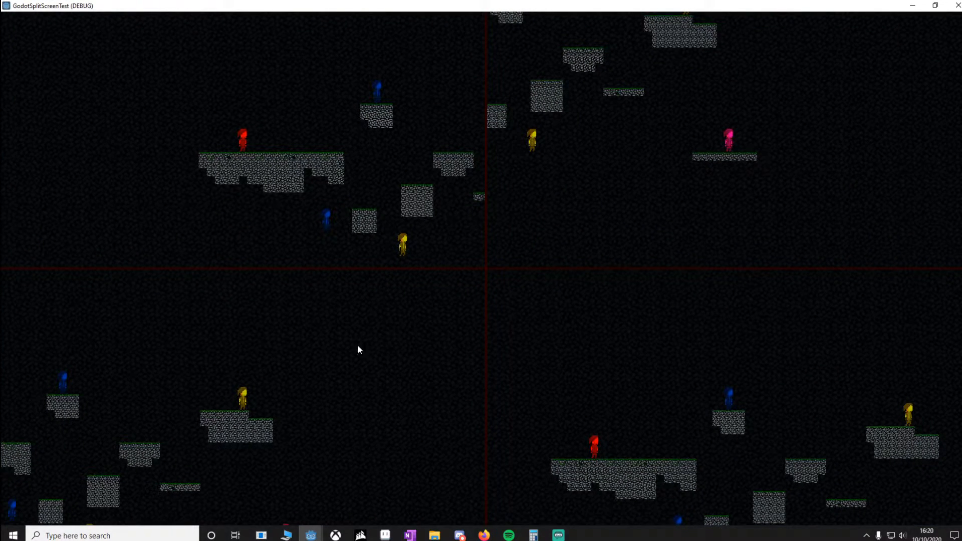
pyautogui.moveTo(558, 237)
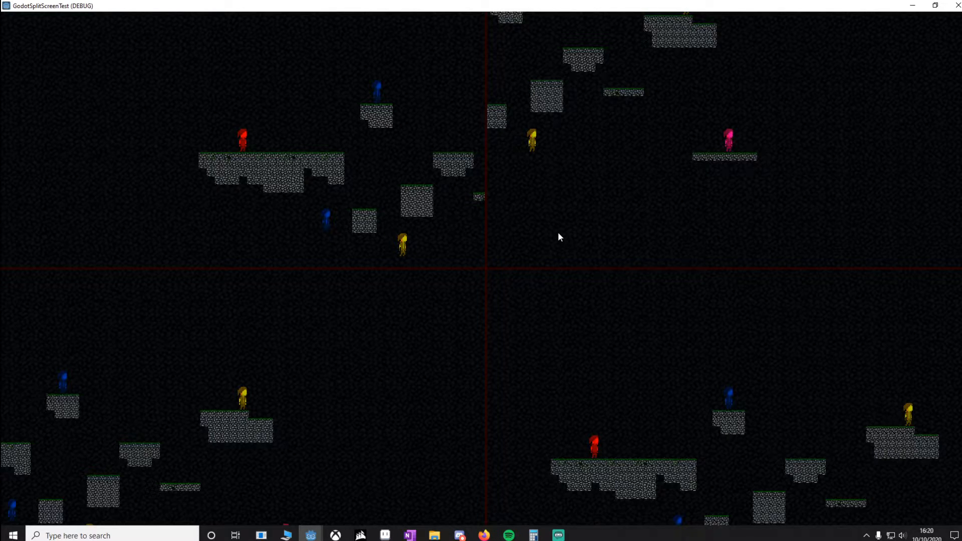
pyautogui.moveTo(559, 240)
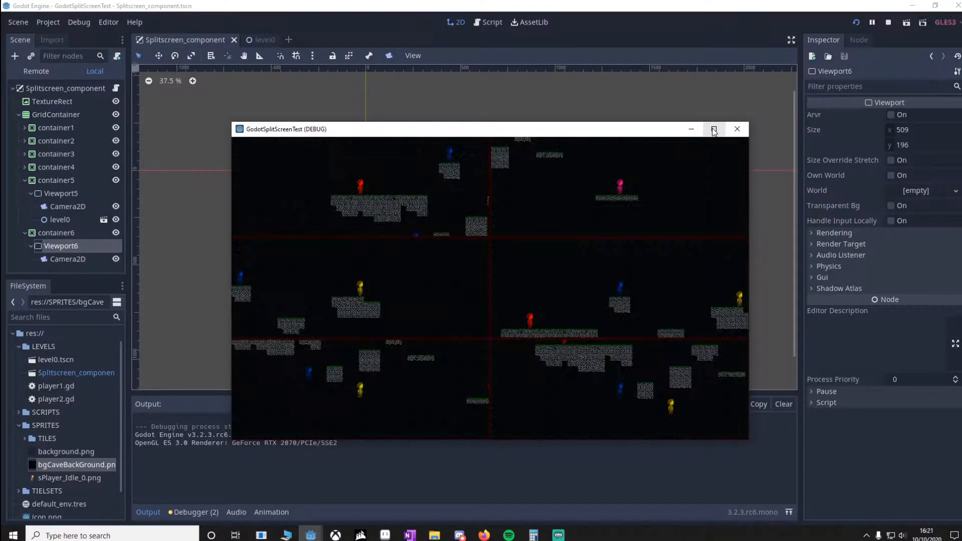
# Maximize the running game window to see all six player viewports full-screen
pyautogui.click(713, 130)
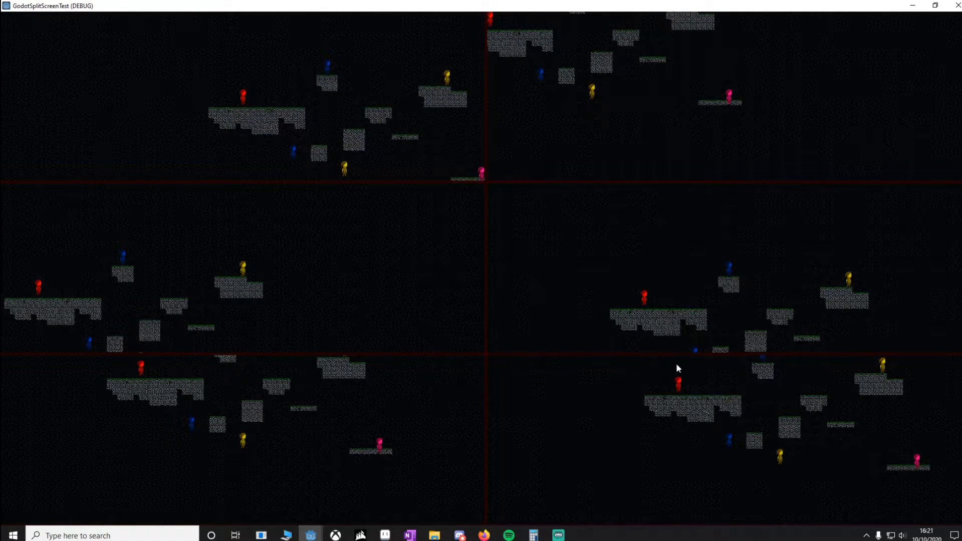
pyautogui.moveTo(705, 405)
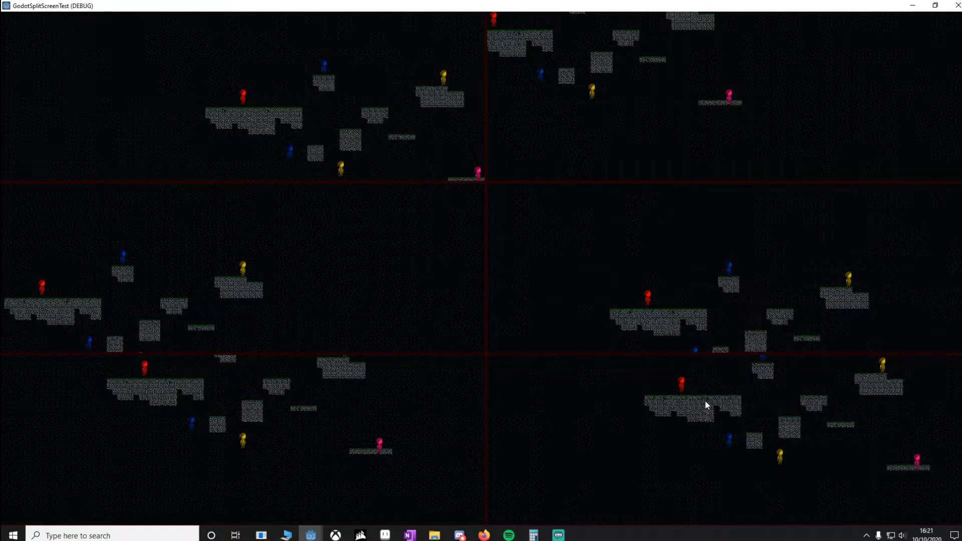
pyautogui.moveTo(601, 174)
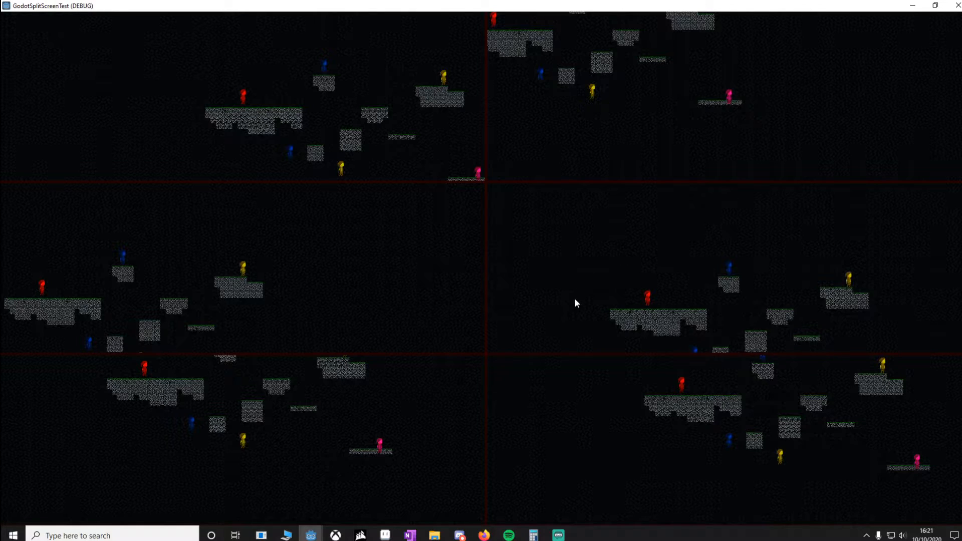
pyautogui.moveTo(567, 294)
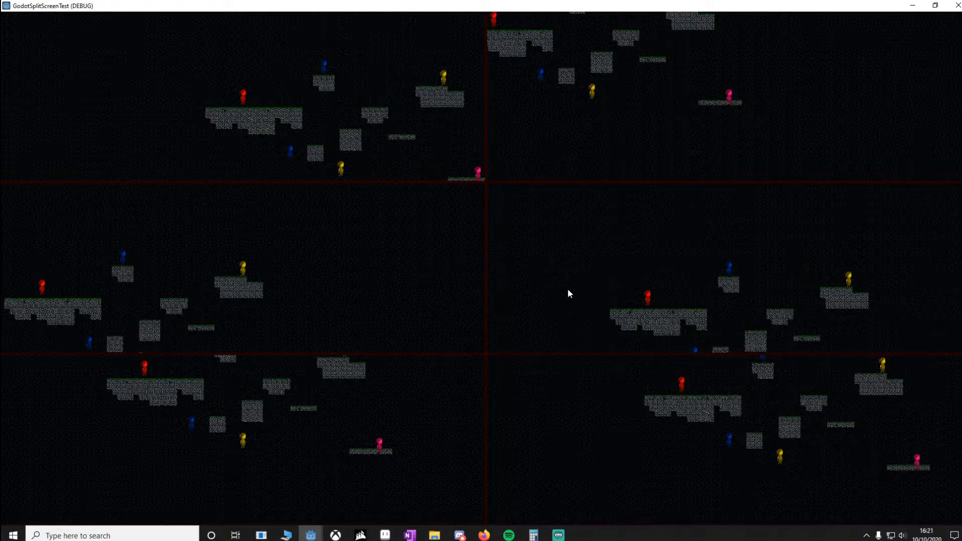
pyautogui.moveTo(633, 280)
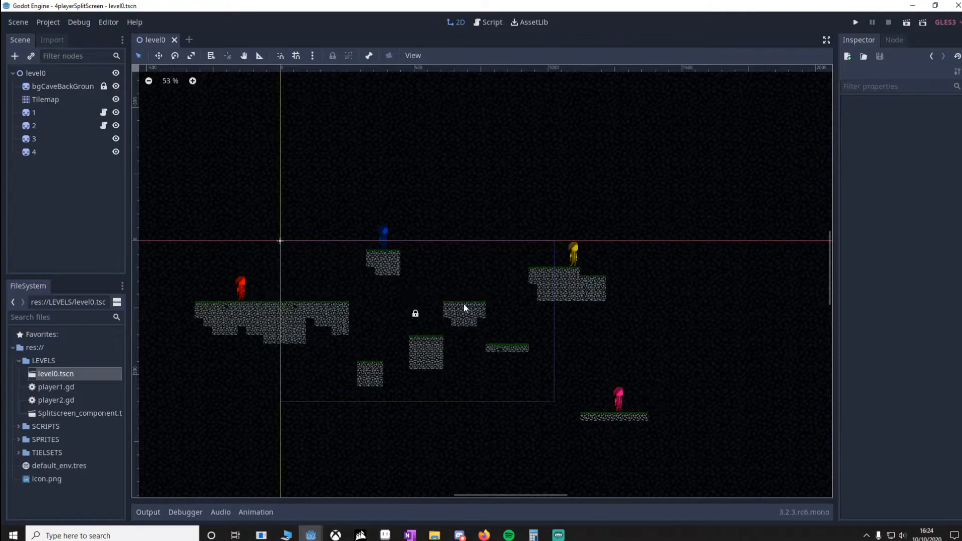
pyautogui.moveTo(434, 353)
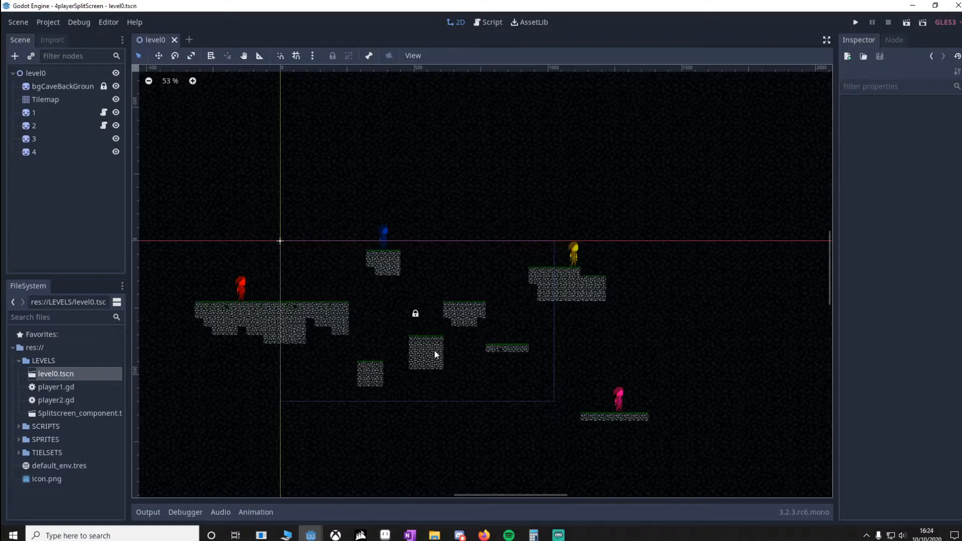
pyautogui.moveTo(440, 254)
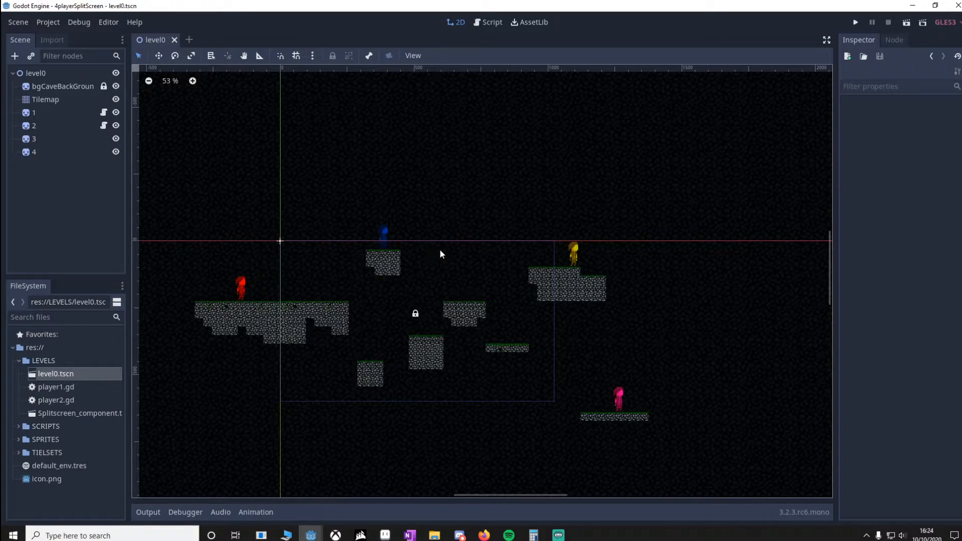
# Inspect level0, bgCaveBackGround and Tilemap nodes, then bring up player2.gd from node 2
pyautogui.click(35, 73)
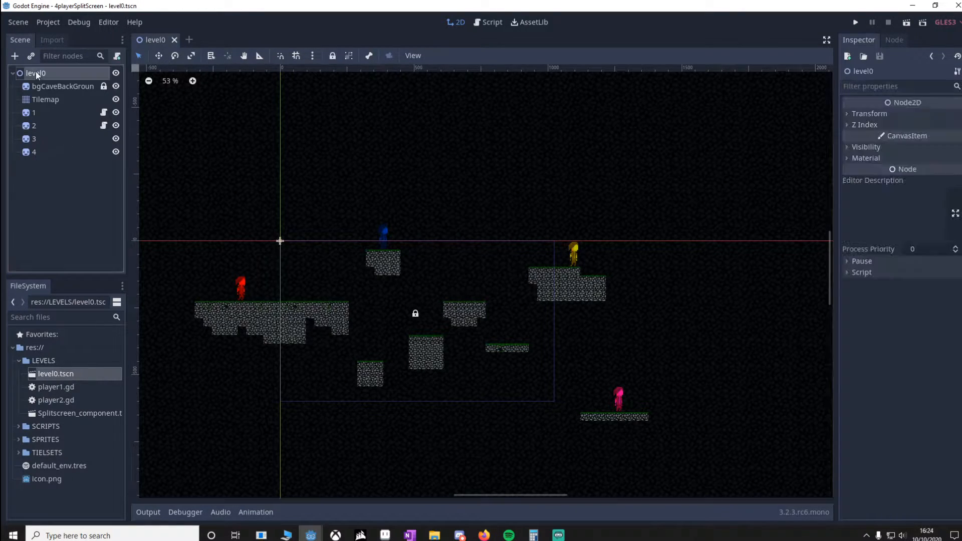
pyautogui.click(62, 86)
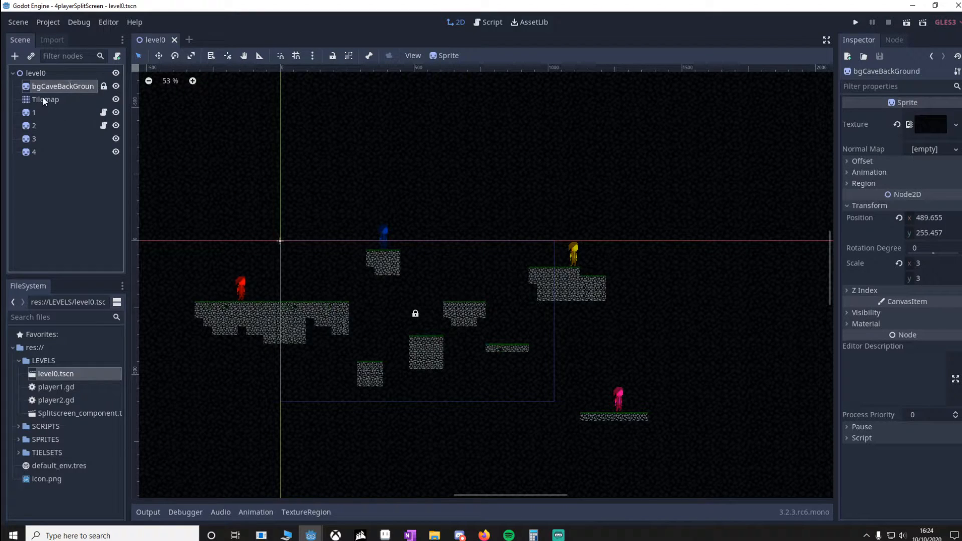
pyautogui.click(45, 99)
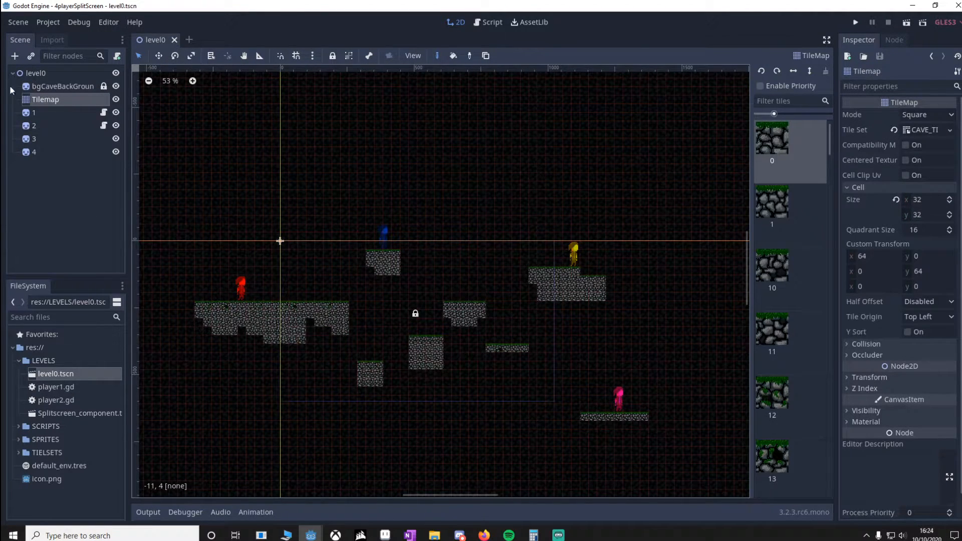
pyautogui.click(34, 112)
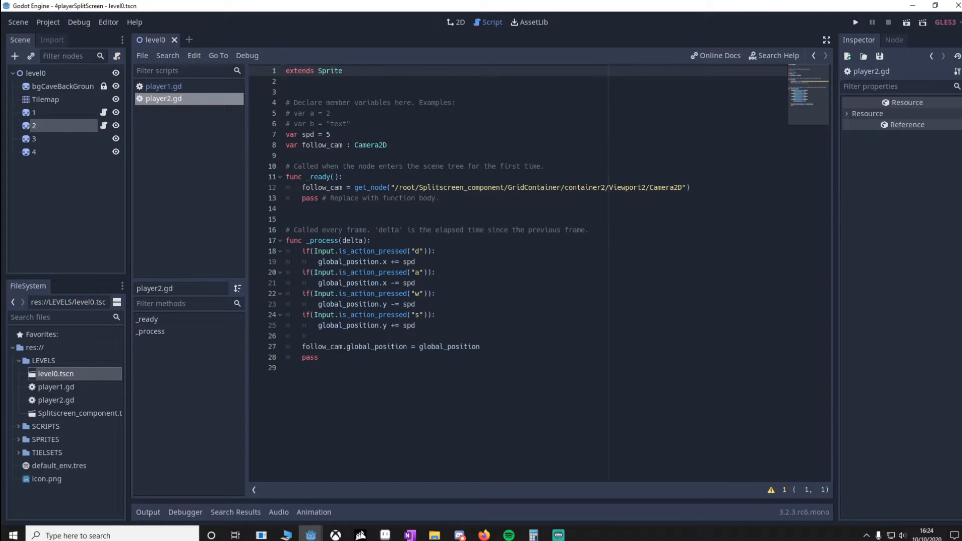
# Show player1.gd with its follow_cam line targeting Viewport1's camera
pyautogui.click(163, 86)
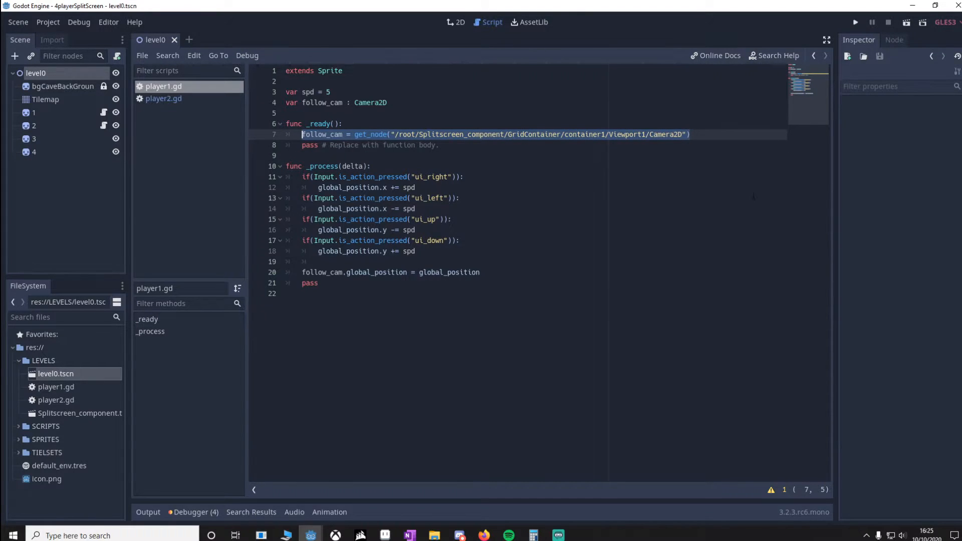
# Create a new scene with a CanvasLayer root and add a TextureRect child to it
pyautogui.click(457, 22)
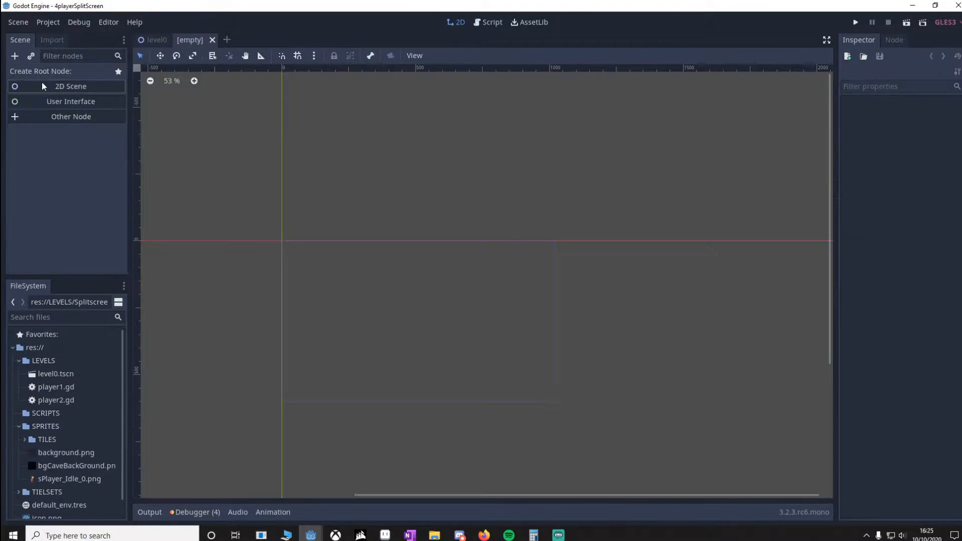
pyautogui.click(70, 116)
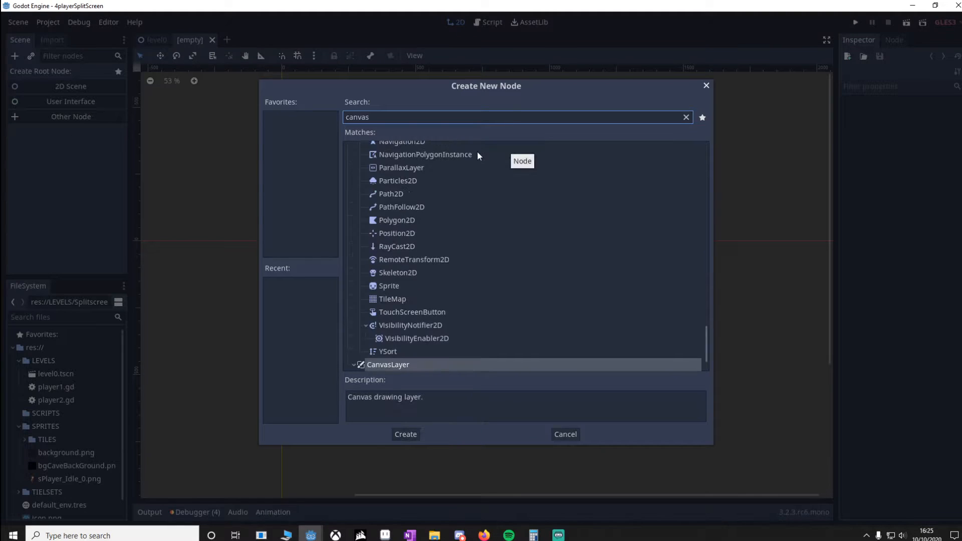
pyautogui.click(405, 434)
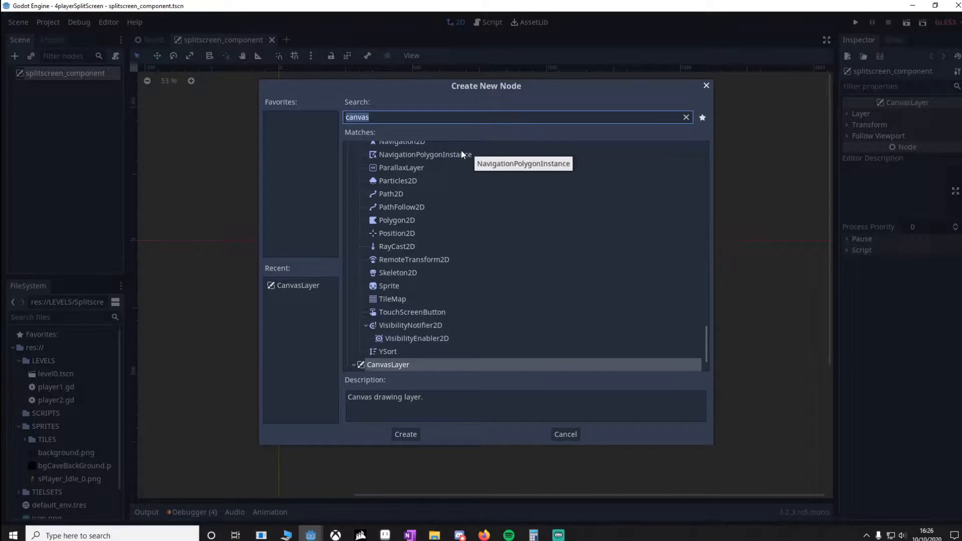
pyautogui.write('texture')
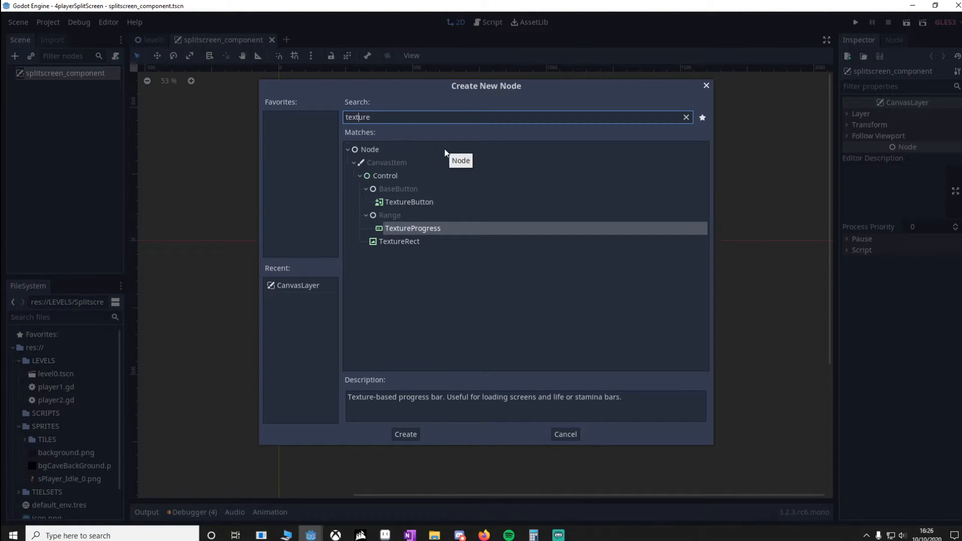
pyautogui.click(404, 434)
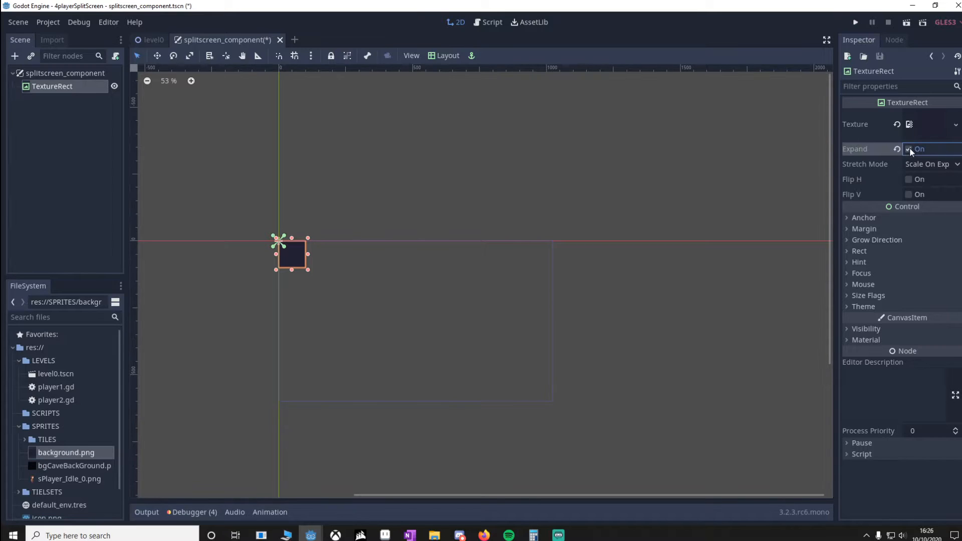
# Stretch the TextureRect to full rect and rename it to 'bordercolor'
pyautogui.click(447, 55)
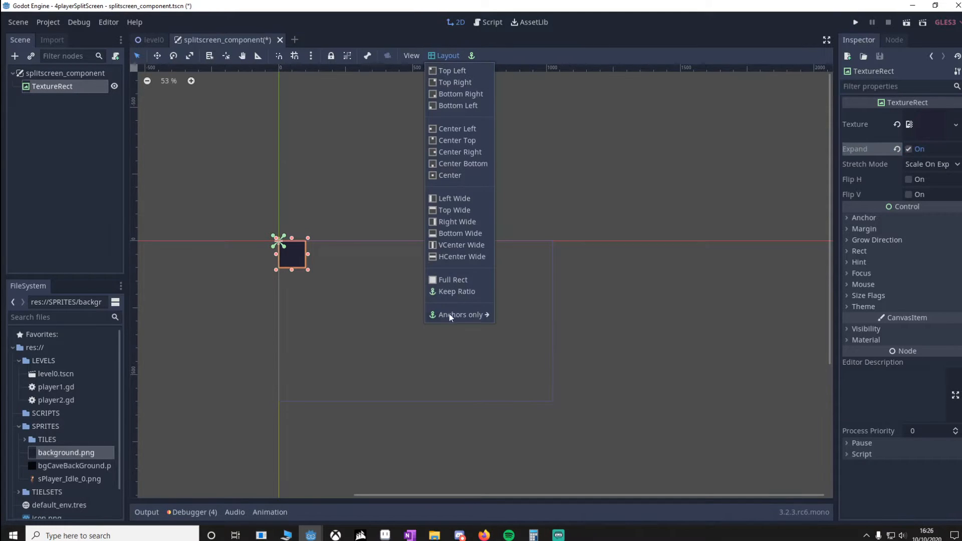
pyautogui.click(453, 280)
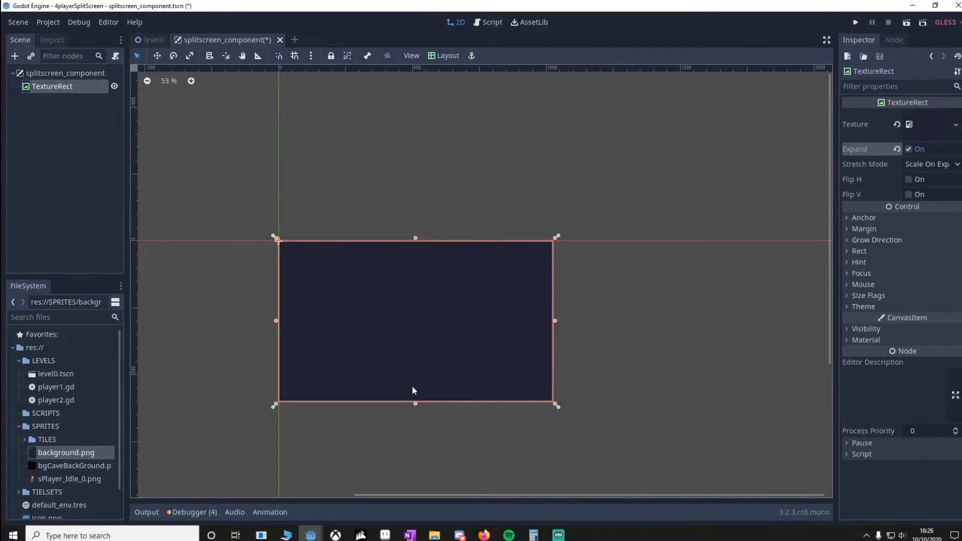
pyautogui.moveTo(526, 314)
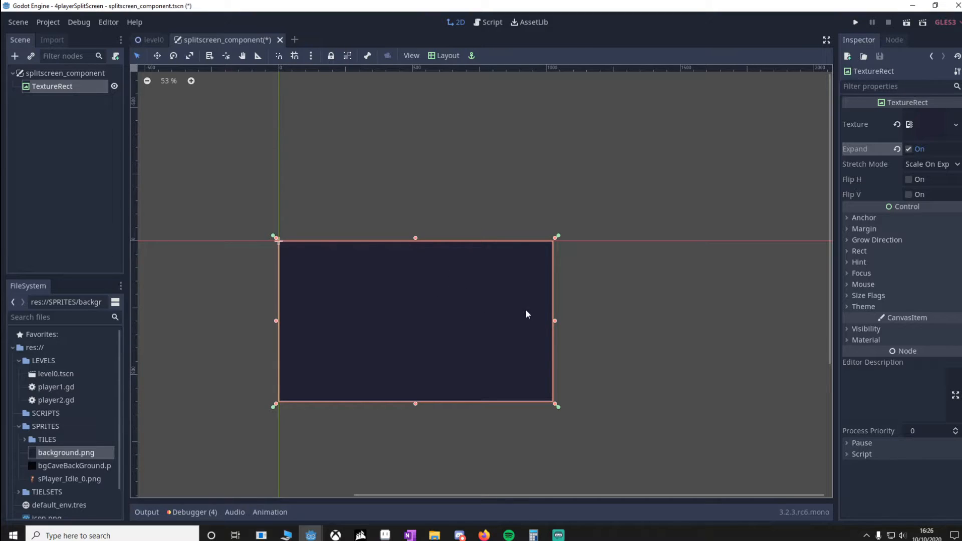
pyautogui.doubleClick(52, 86)
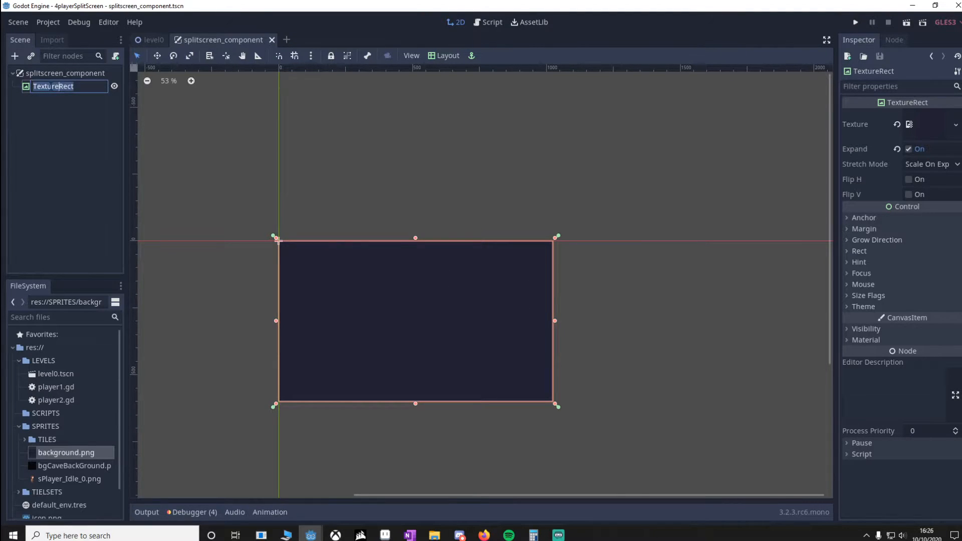
pyautogui.write('bordercolor')
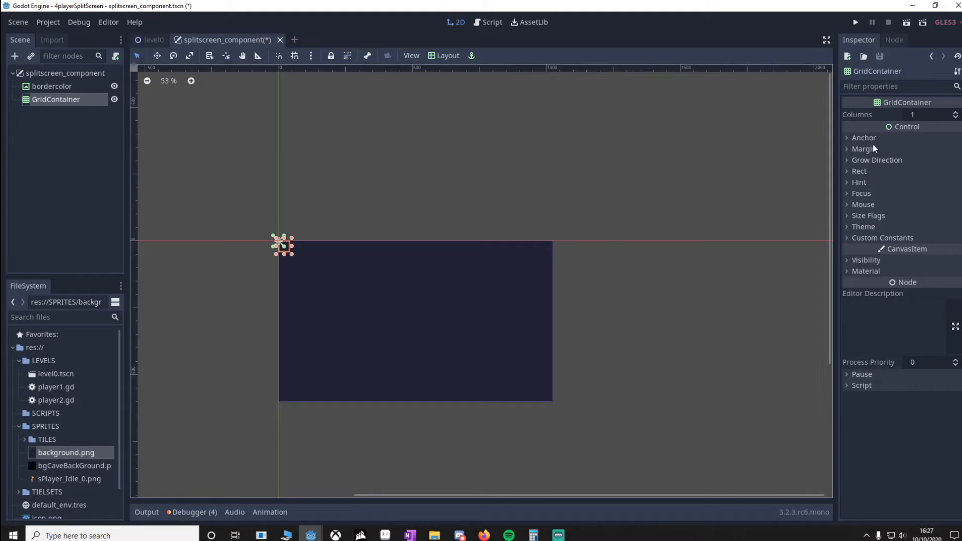
# Set the GridContainer to 2 columns with Vseparation and Hseparation overrides of 5
pyautogui.click(930, 115)
pyautogui.write('2')
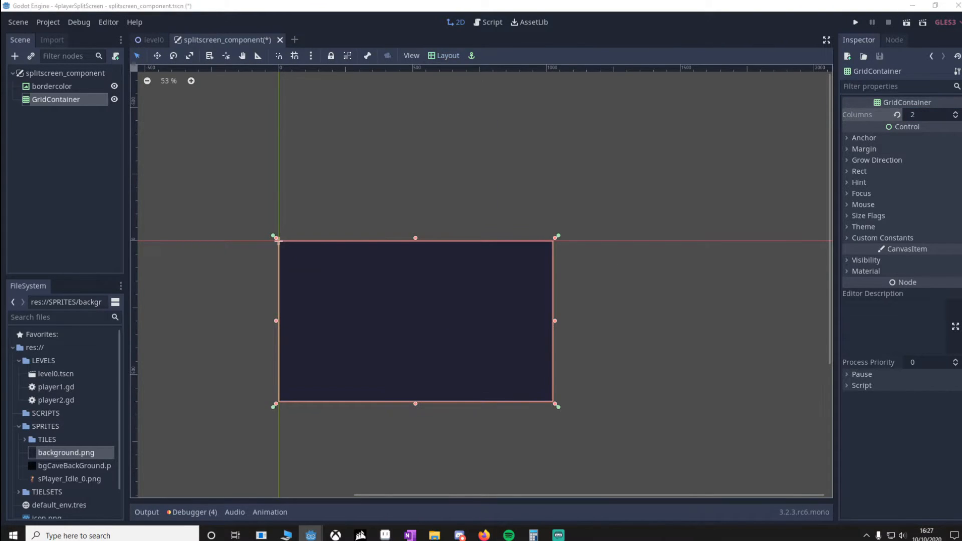
pyautogui.click(882, 237)
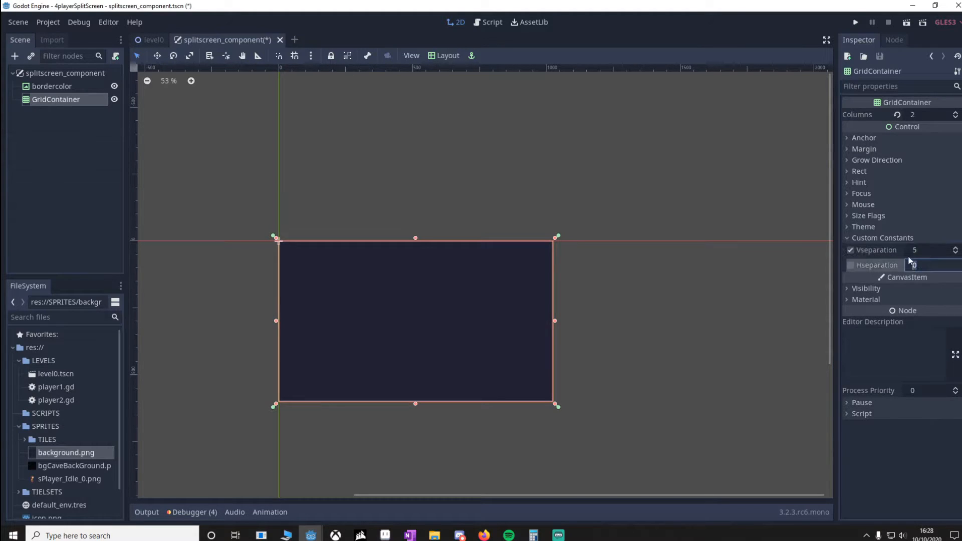
pyautogui.click(851, 264)
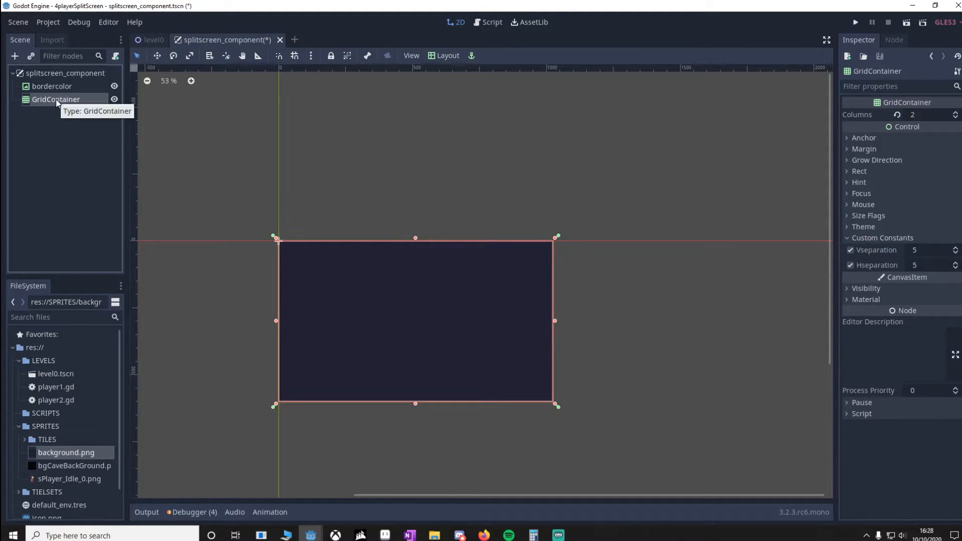
# Add a ViewportContainer holding Viewport1, with a Camera2D inside Viewport1
pyautogui.click(15, 57)
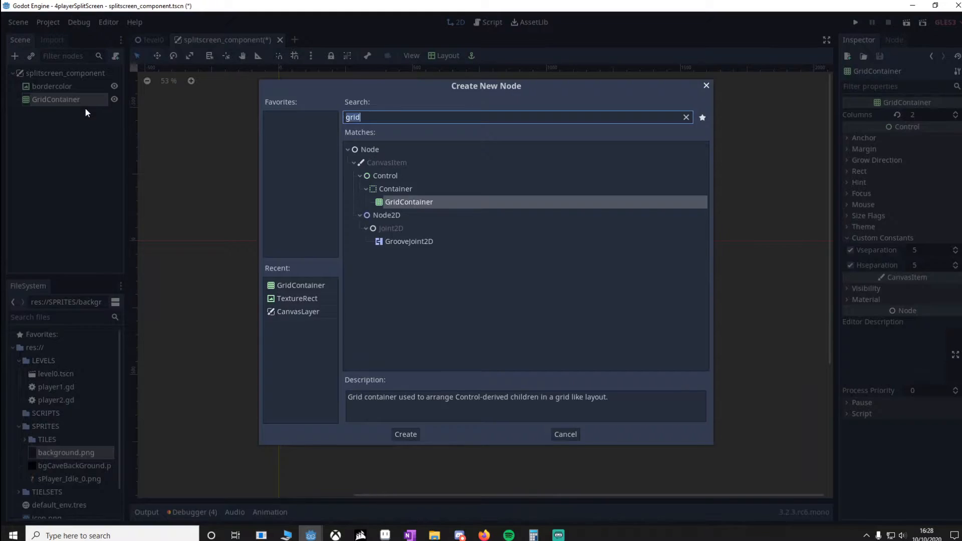
pyautogui.write('viewportcon')
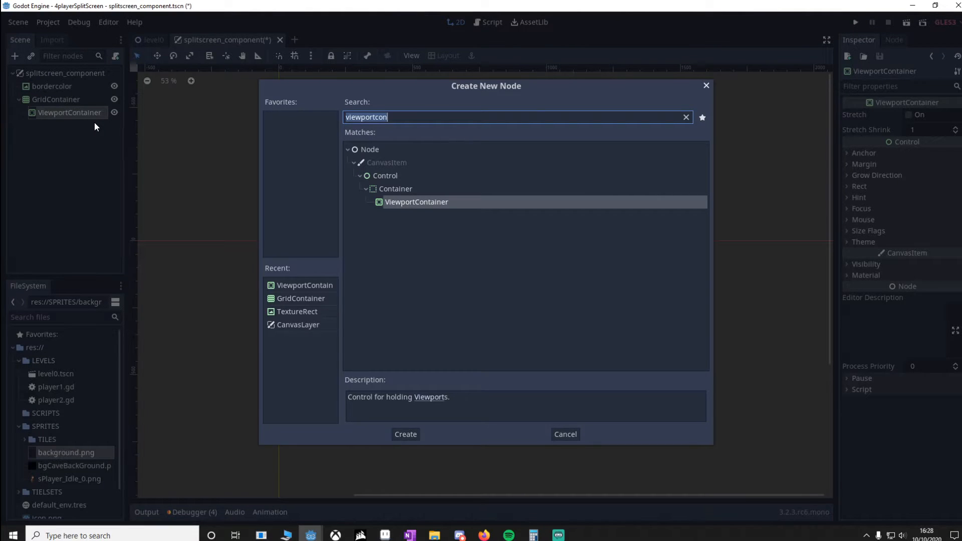
pyautogui.click(404, 434)
pyautogui.write('Viewport1')
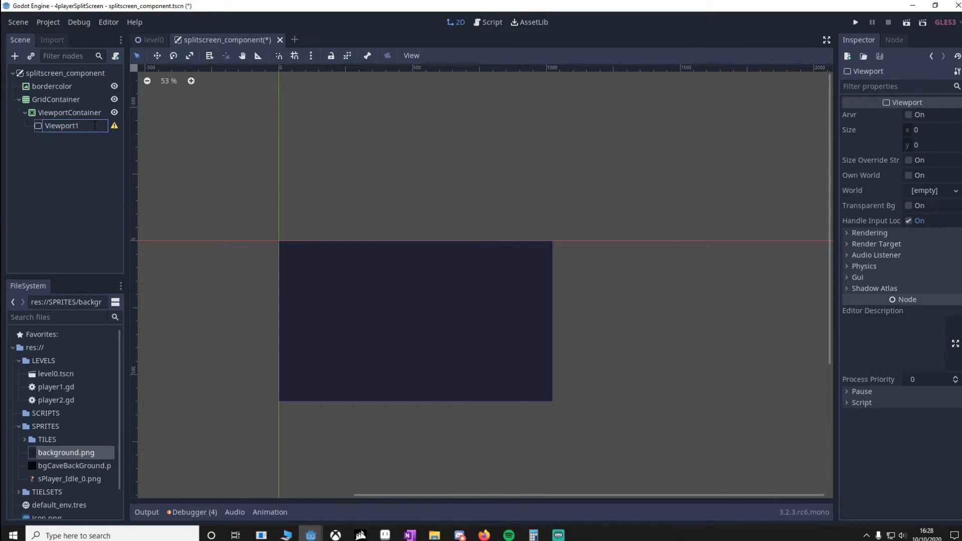
pyautogui.write('camera')
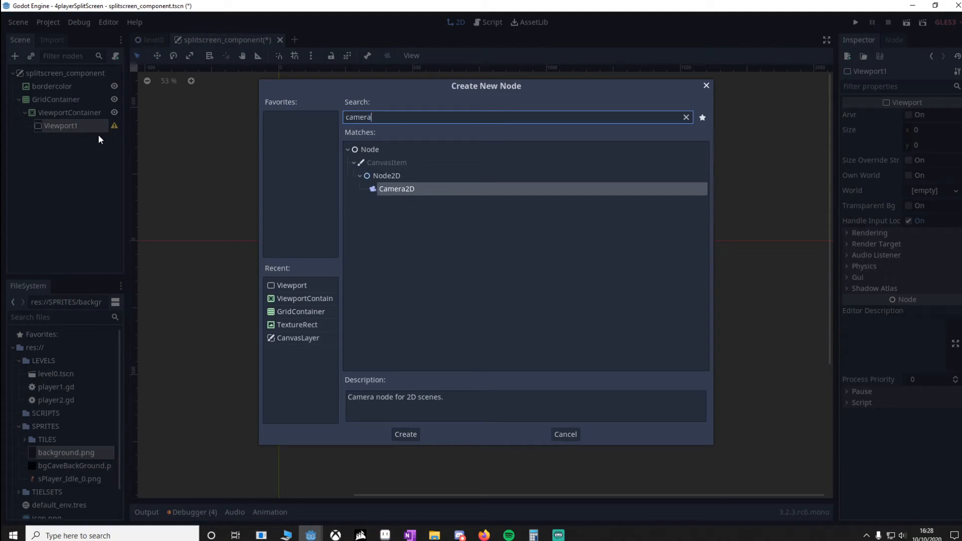
pyautogui.click(404, 433)
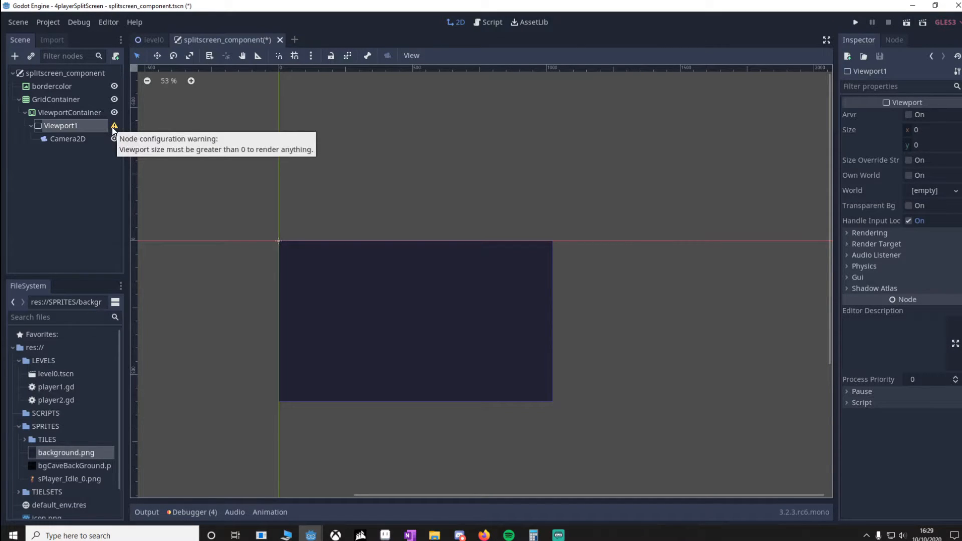
pyautogui.moveTo(934, 124)
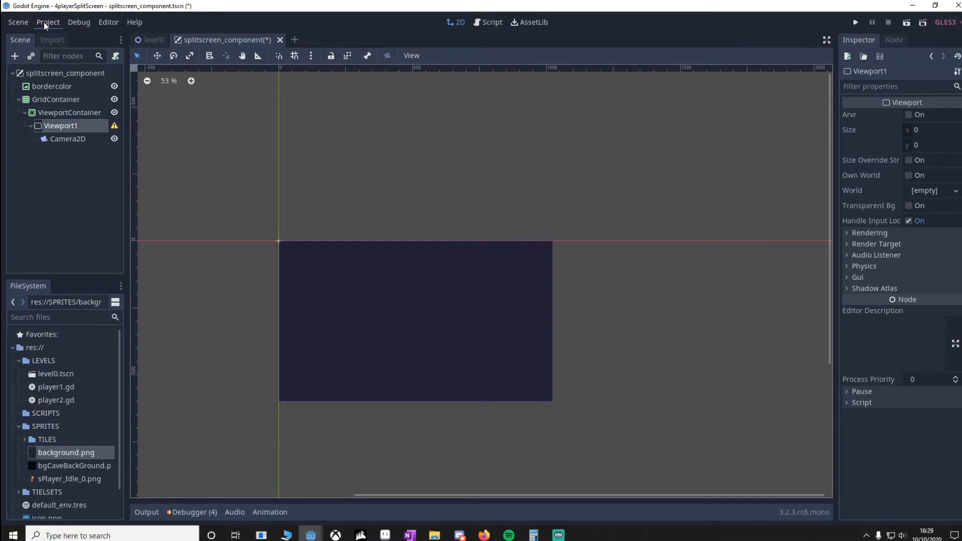
pyautogui.click(48, 22)
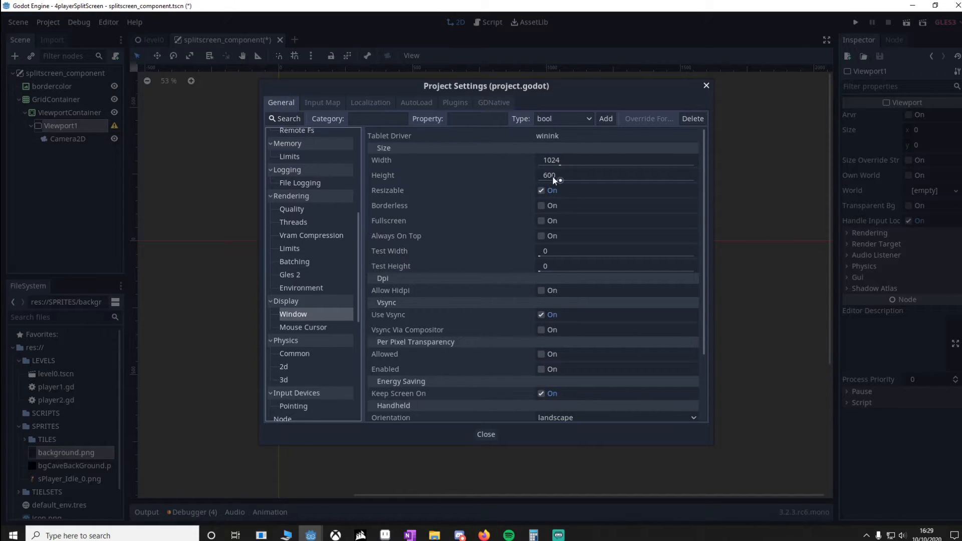
pyautogui.moveTo(662, 208)
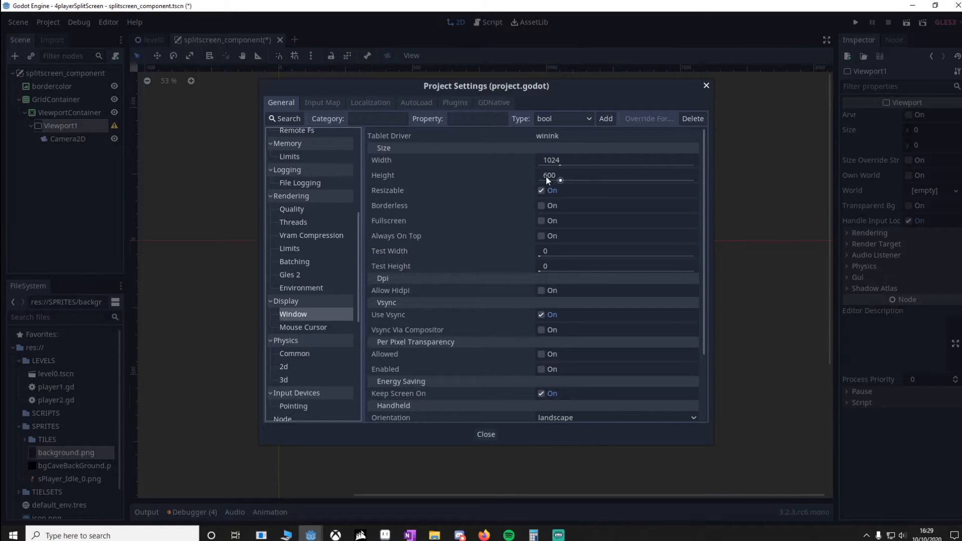
pyautogui.click(485, 434)
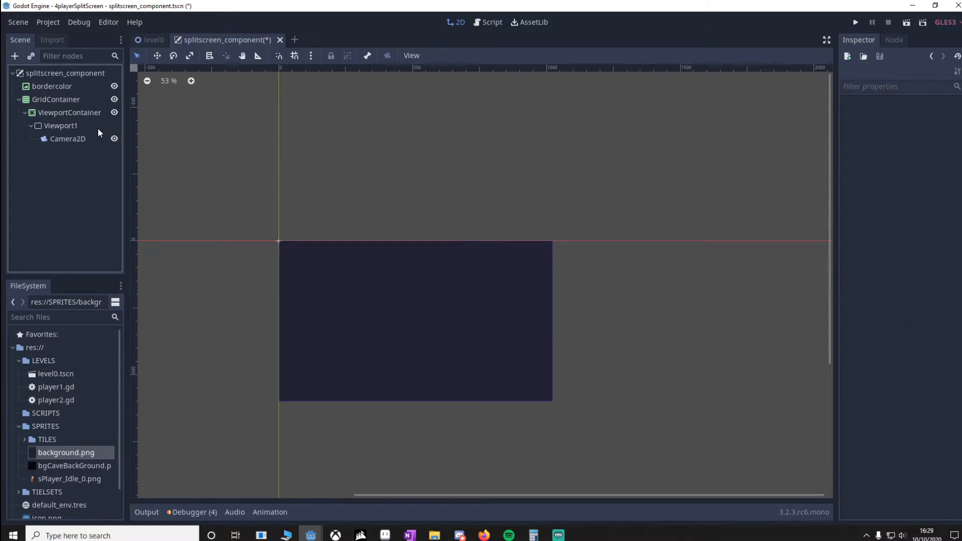
# Size Viewport1 to 512×300 and rename the ViewportContainer to 'container1', showing its size flags
pyautogui.click(61, 127)
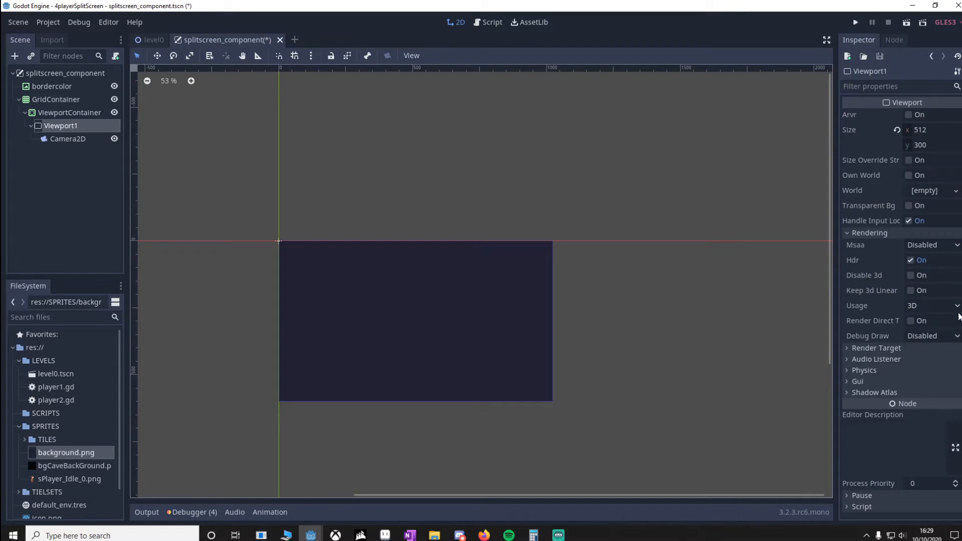
pyautogui.click(930, 306)
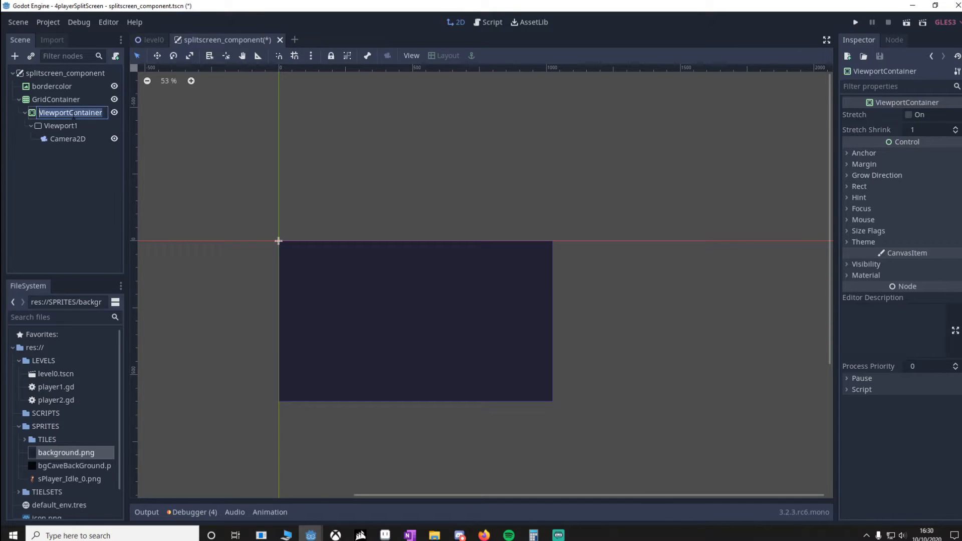
pyautogui.write('container1')
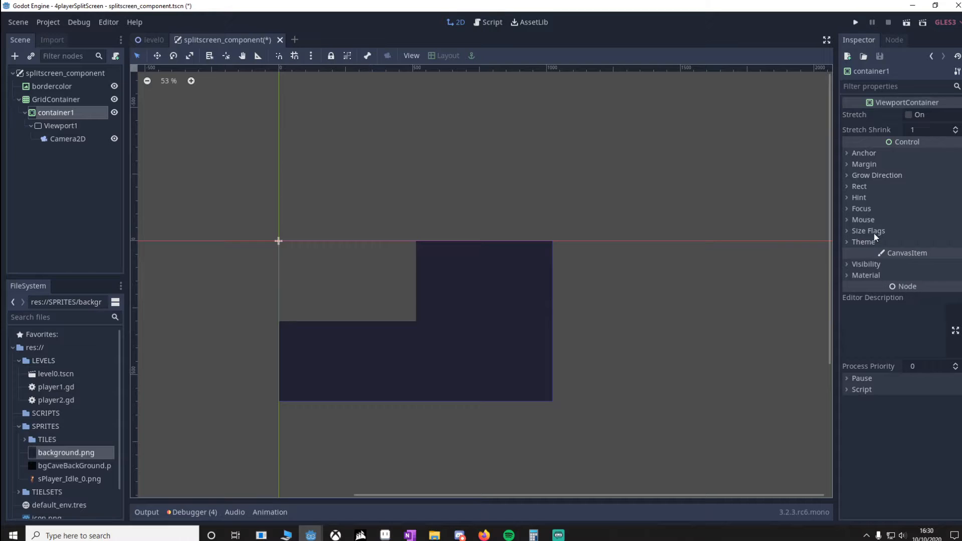
pyautogui.click(868, 230)
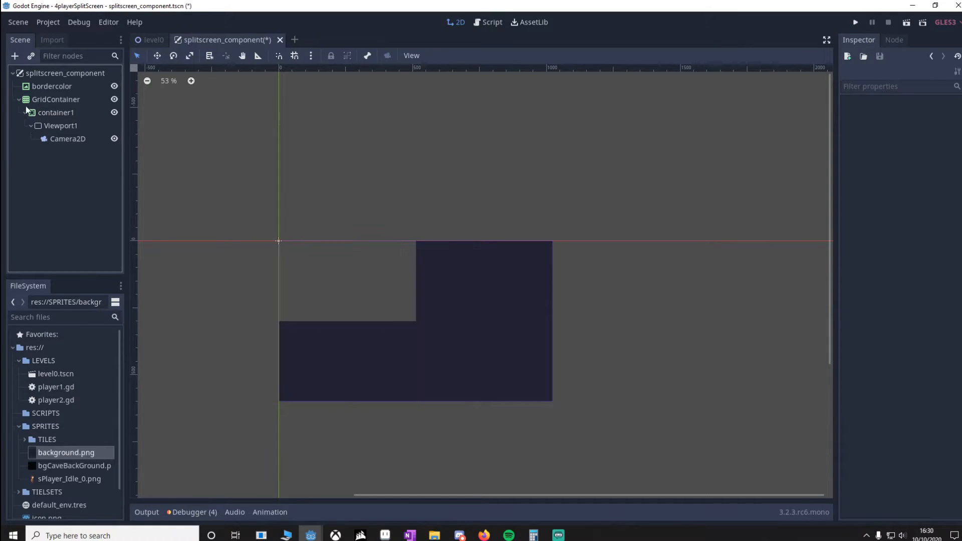
# Duplicate container1 into container2–4 and rename their viewports Viewport2 through Viewport4
pyautogui.click(56, 112)
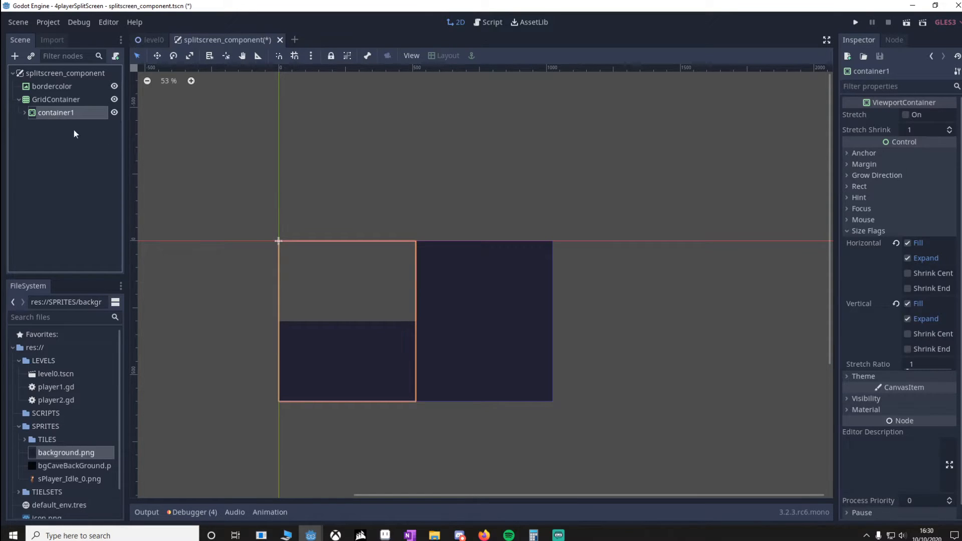
pyautogui.moveTo(78, 163)
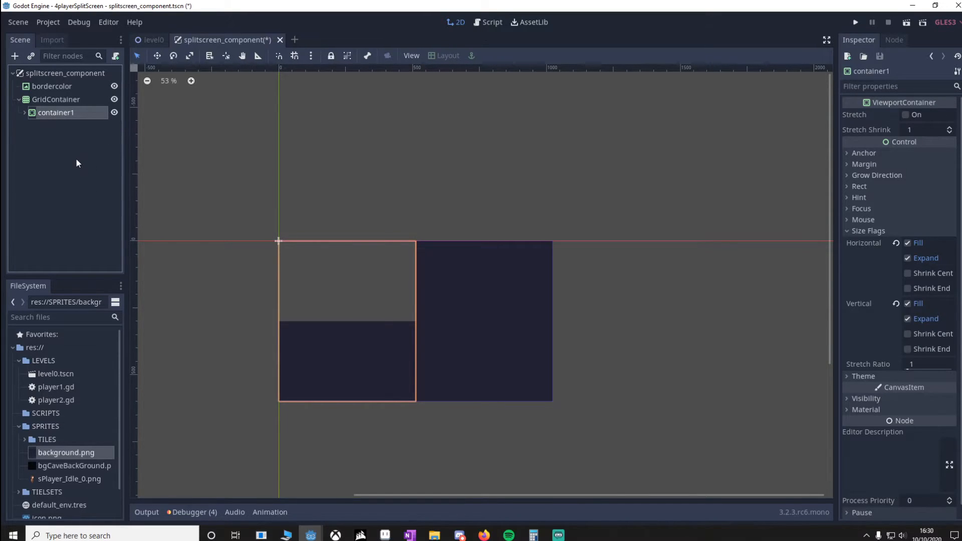
pyautogui.click(56, 125)
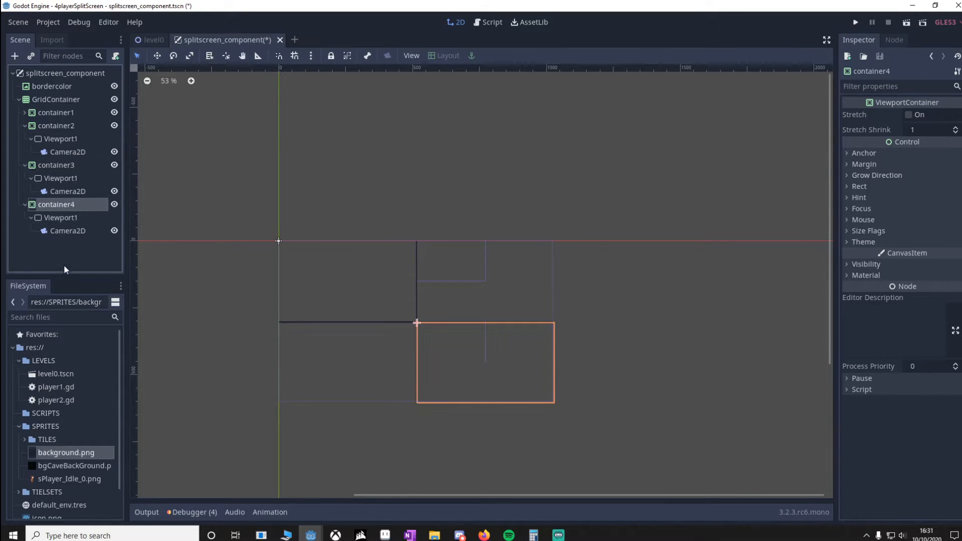
pyautogui.click(56, 112)
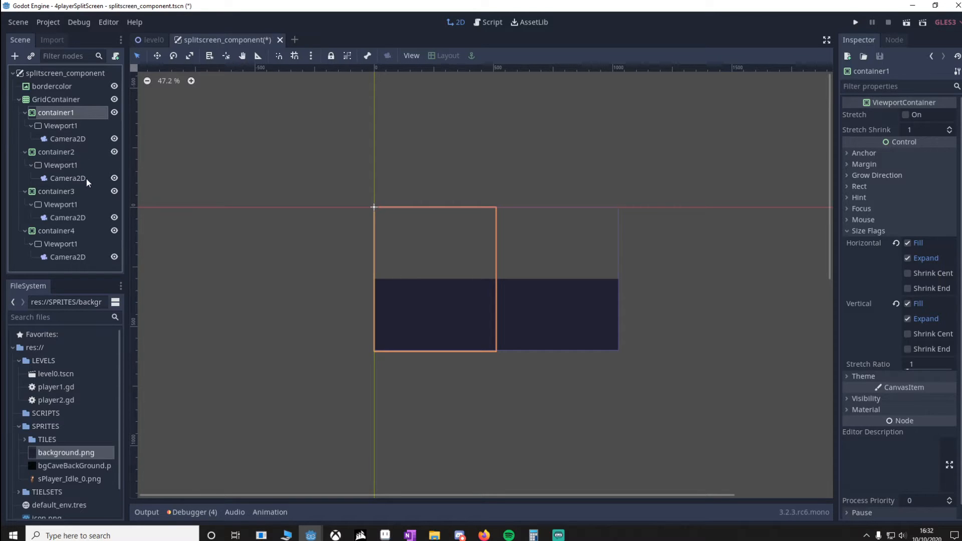
pyautogui.doubleClick(61, 165)
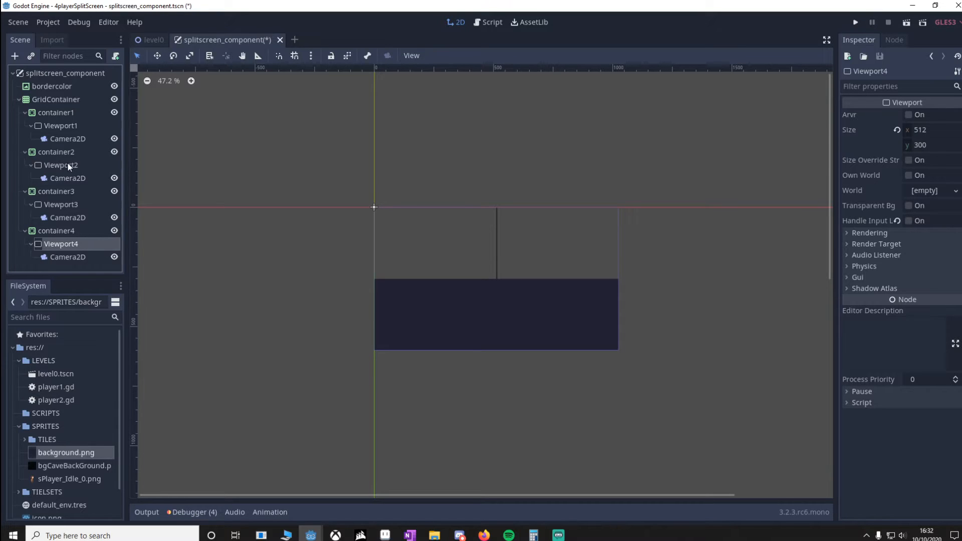
# Instance level0.tscn inside Viewport1 and select the splitscreen_component root
pyautogui.click(61, 125)
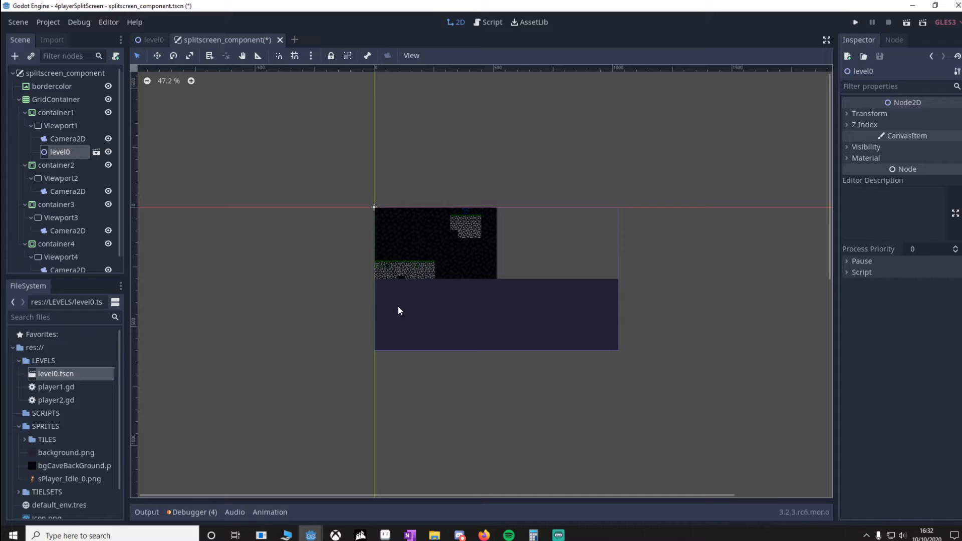
pyautogui.moveTo(385, 289)
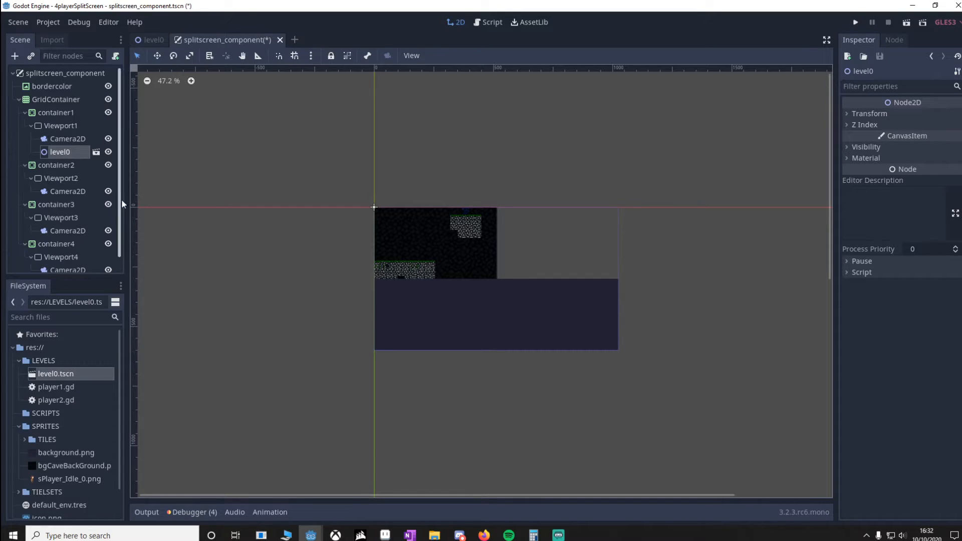
pyautogui.moveTo(125, 236)
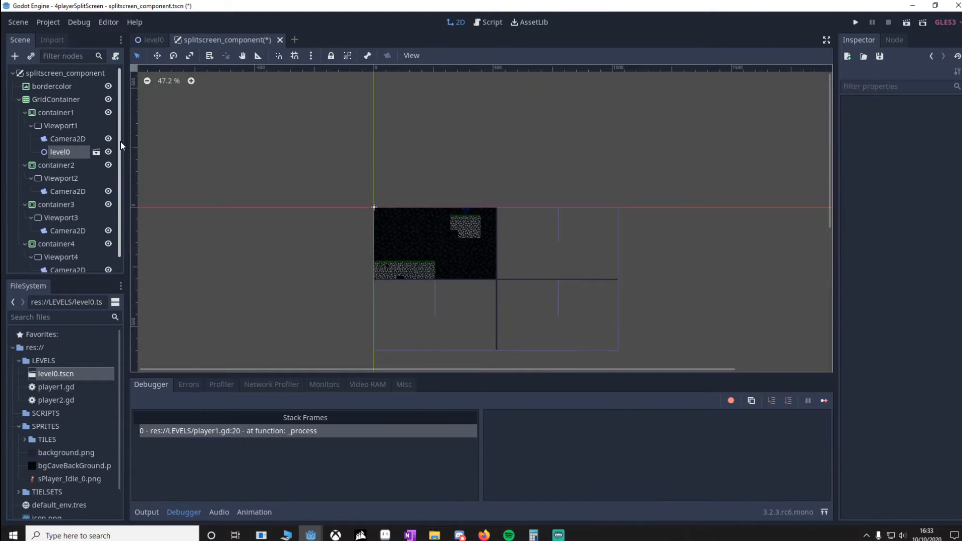
pyautogui.click(64, 73)
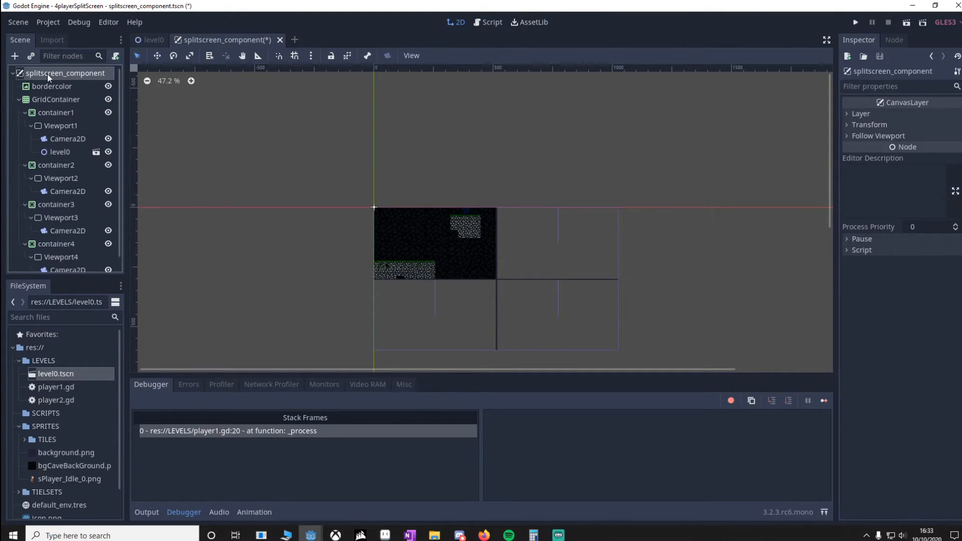
# Attach a root script with onready viewport1 and a _ready loop sharing world_2d and setting camera zoom and global_position
pyautogui.rightClick(64, 72)
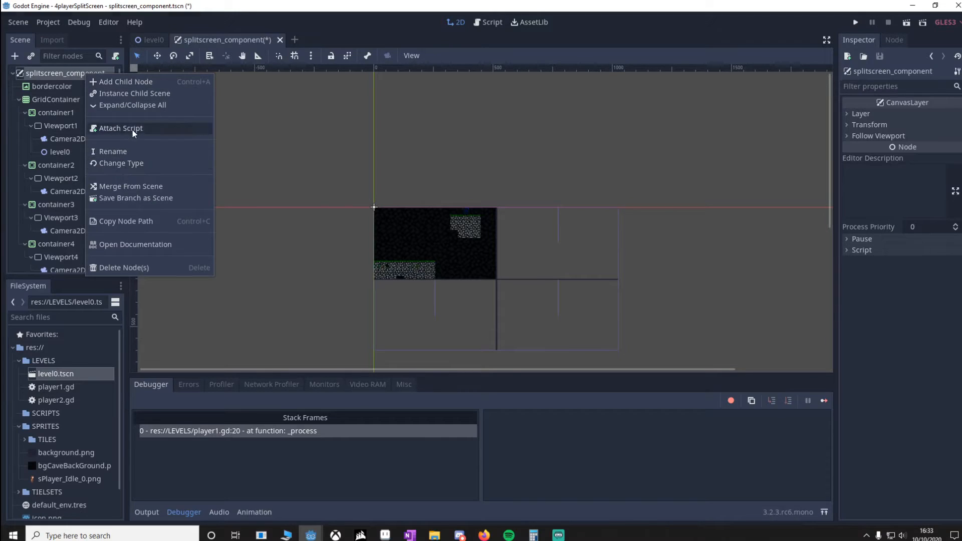
pyautogui.click(121, 127)
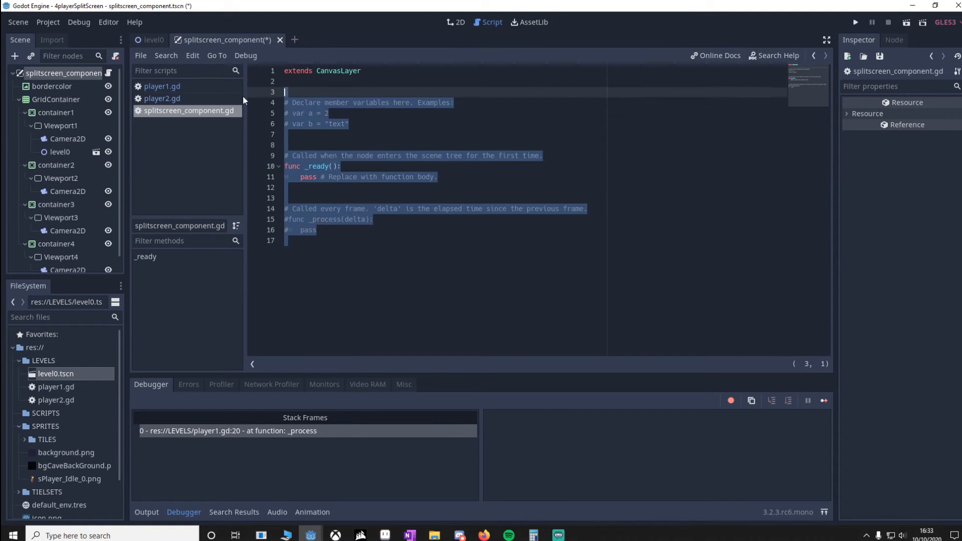
pyautogui.write('onready var viewport1 = $GridContainer/container1/Viewport1')
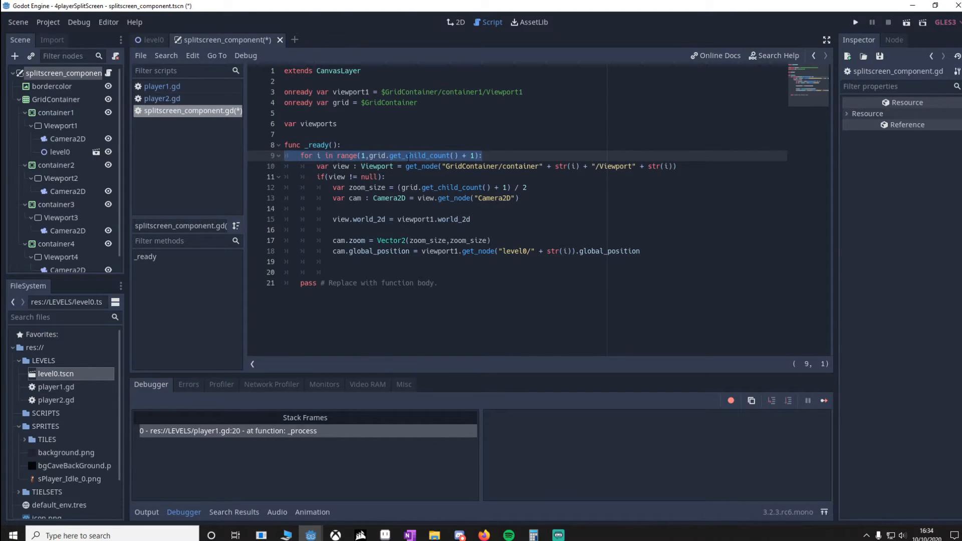
pyautogui.click(345, 102)
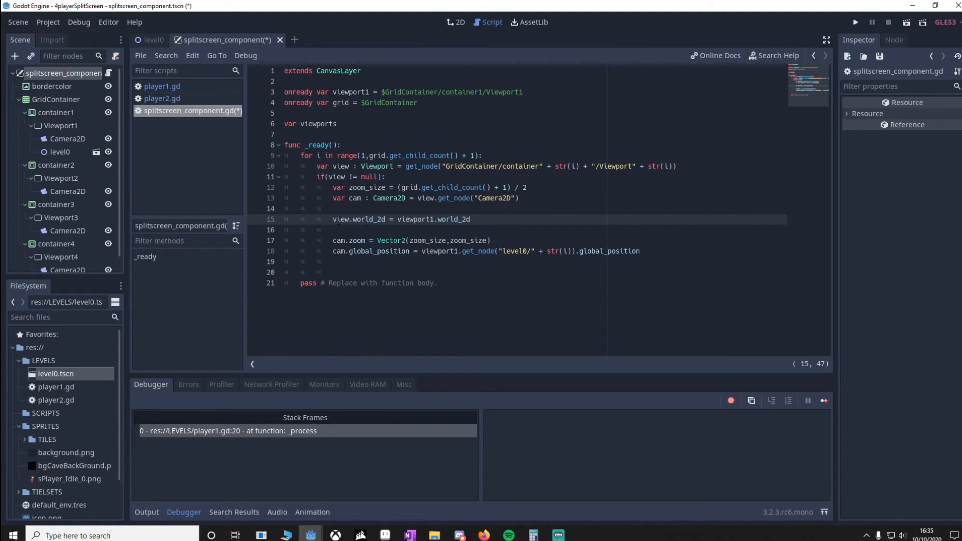
pyautogui.doubleClick(340, 220)
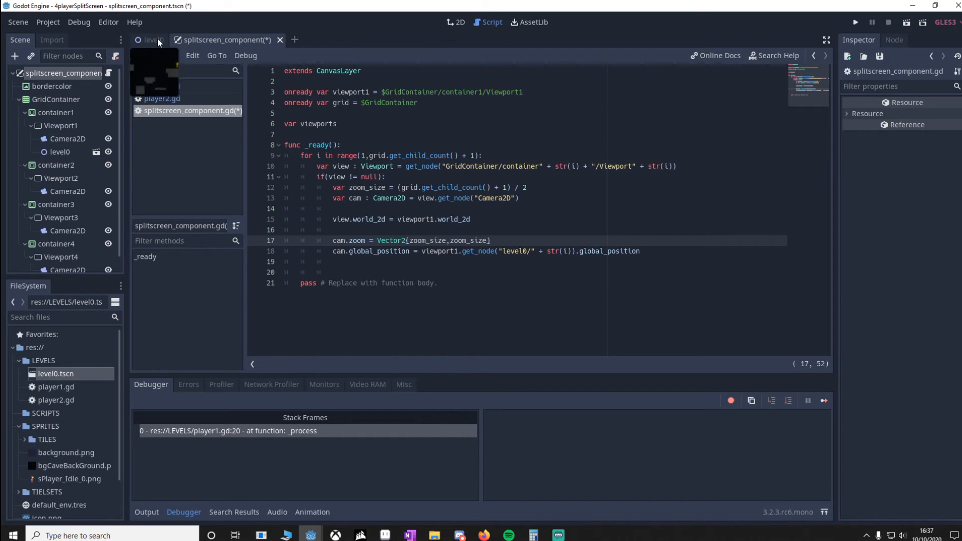
# Check the level0 scene briefly and return to the splitscreen component scene
pyautogui.click(153, 40)
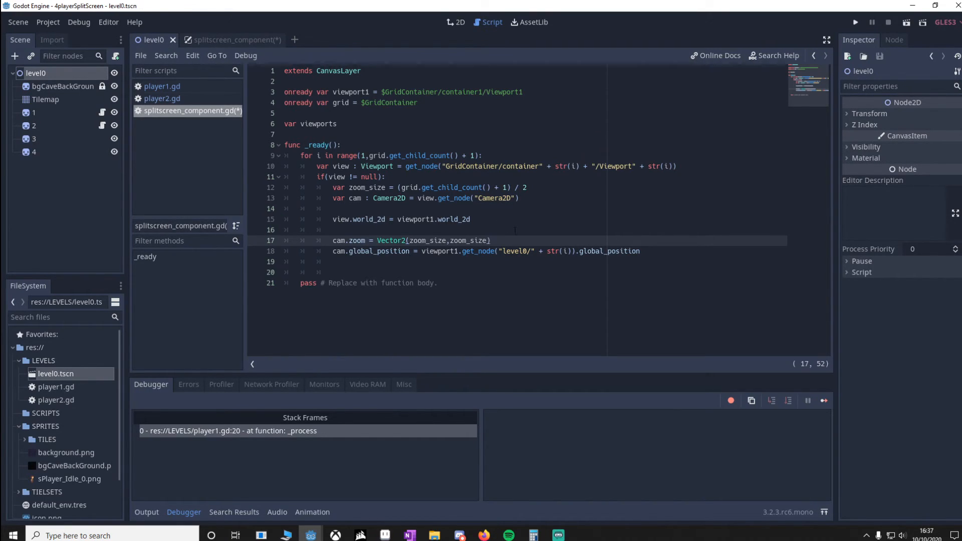
pyautogui.click(231, 39)
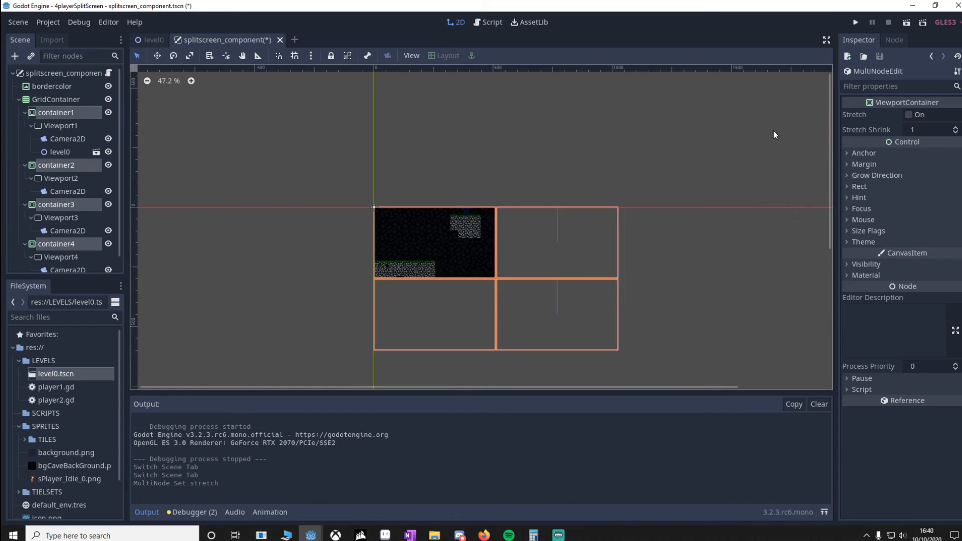
# Enable Stretch on the four viewport containers and set every Camera2D as Current
pyautogui.click(909, 114)
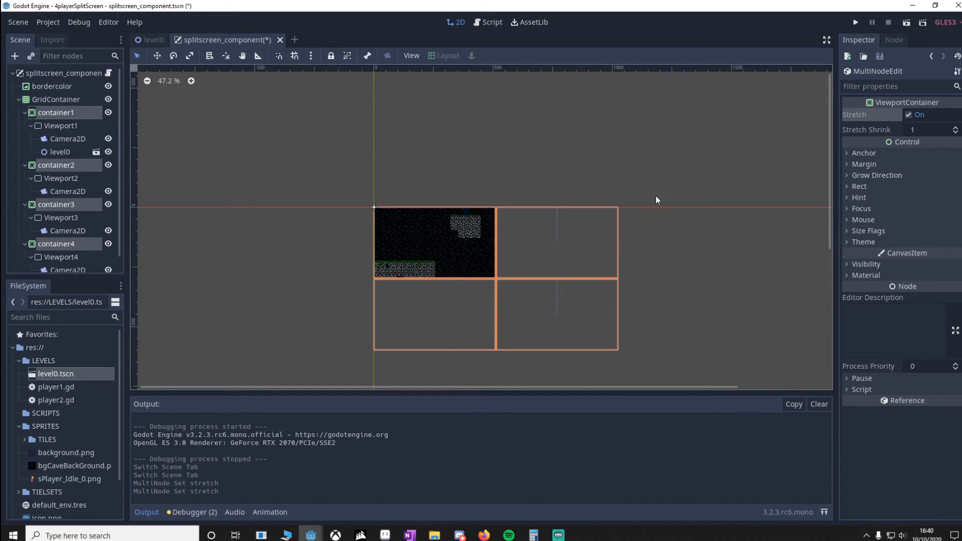
pyautogui.moveTo(531, 320)
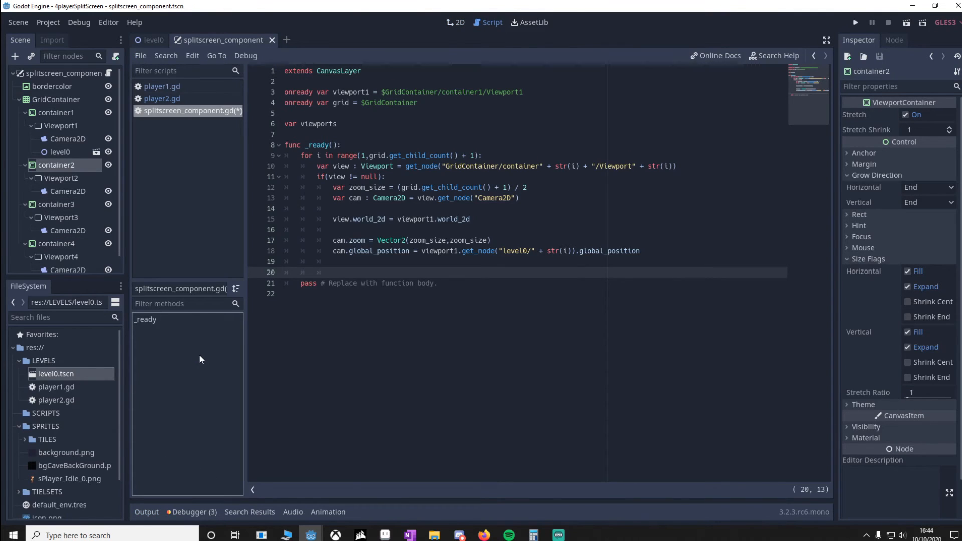
pyautogui.click(453, 22)
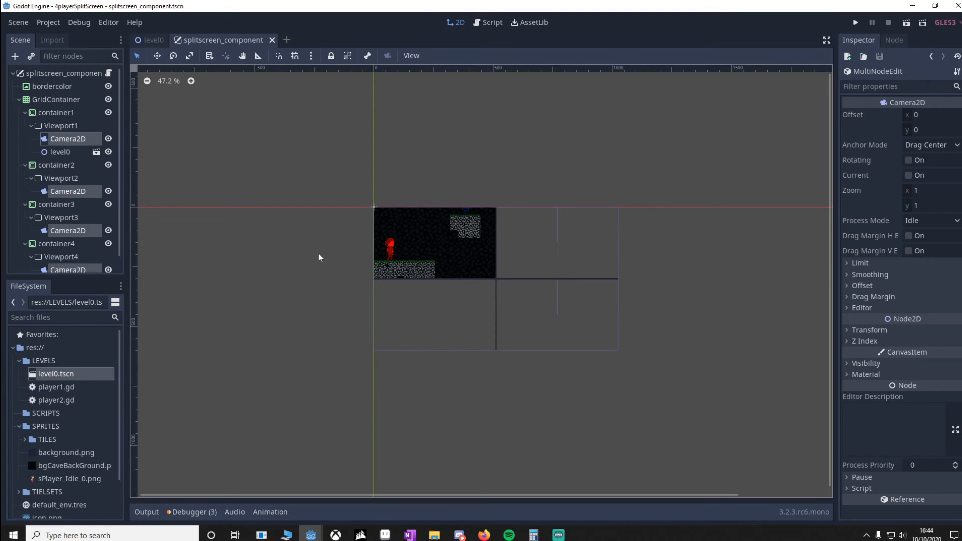
pyautogui.click(908, 174)
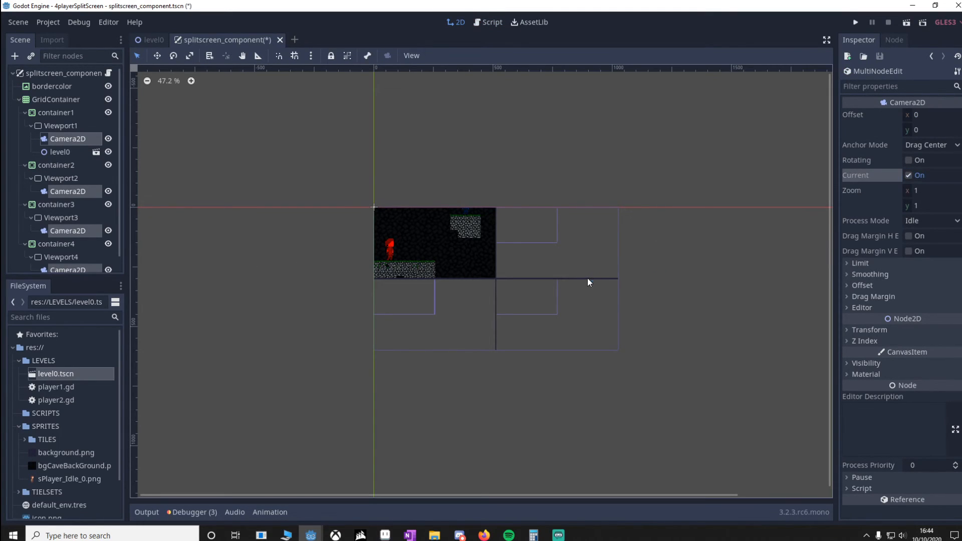
pyautogui.moveTo(512, 268)
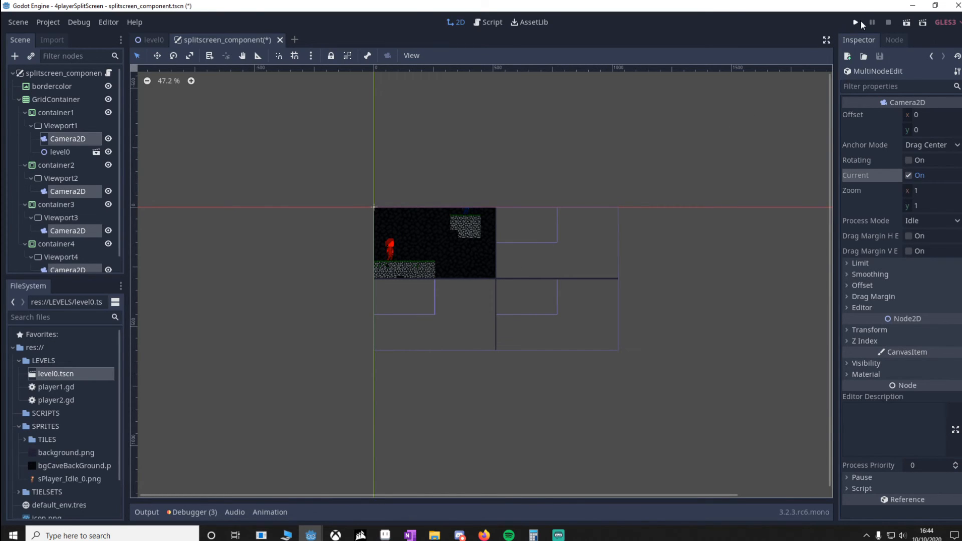
# Run the project to show the level as a four-way split screen
pyautogui.click(855, 22)
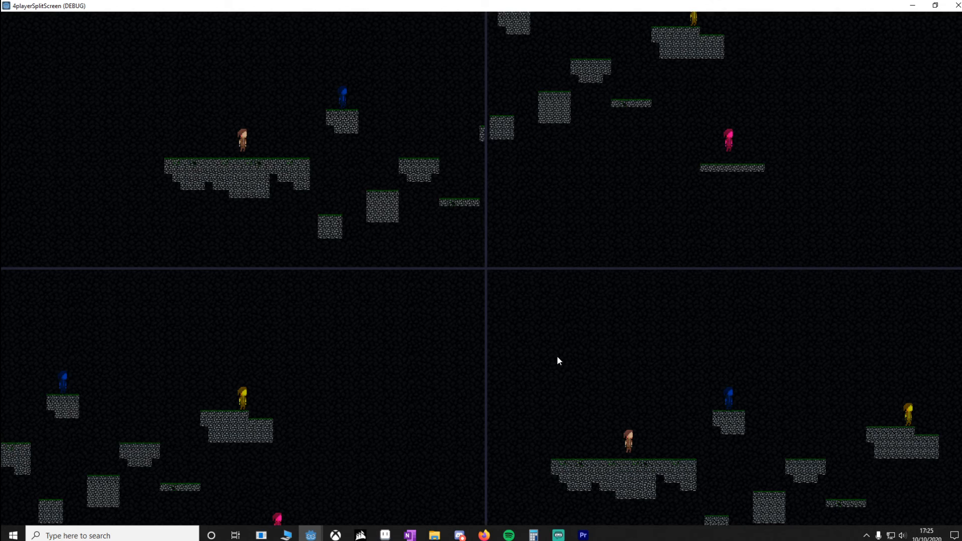
pyautogui.moveTo(599, 279)
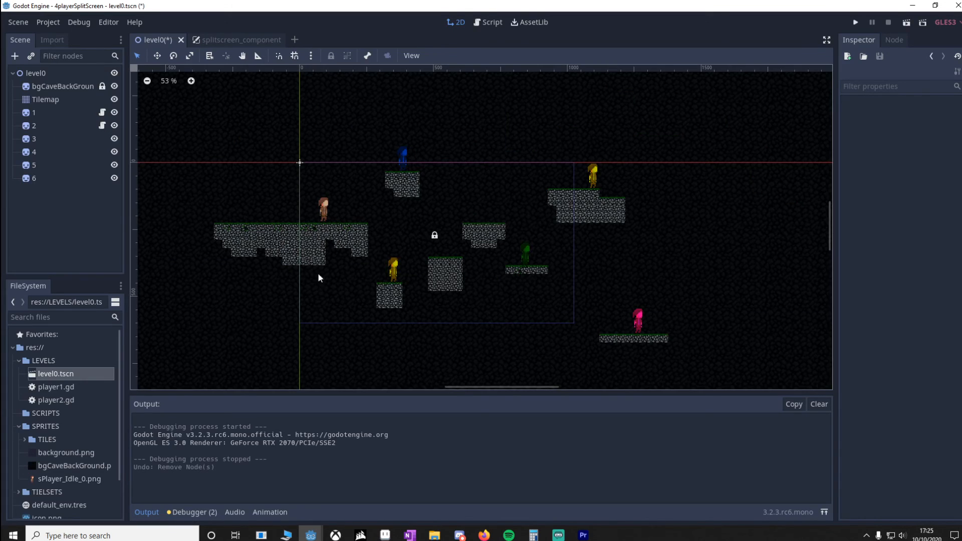
# Add players 5 and 6 with matching containers and run the game as a six-way split screen
pyautogui.click(34, 179)
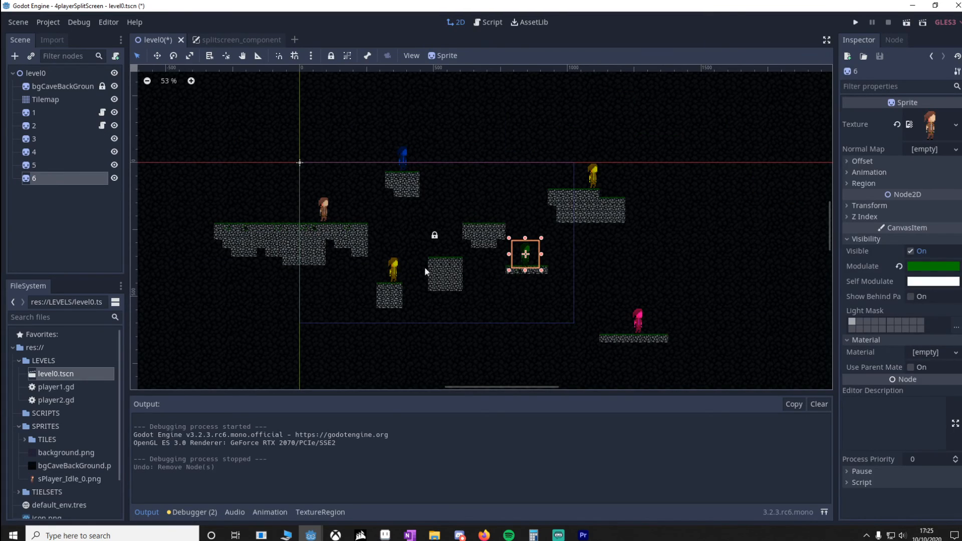
pyautogui.click(235, 39)
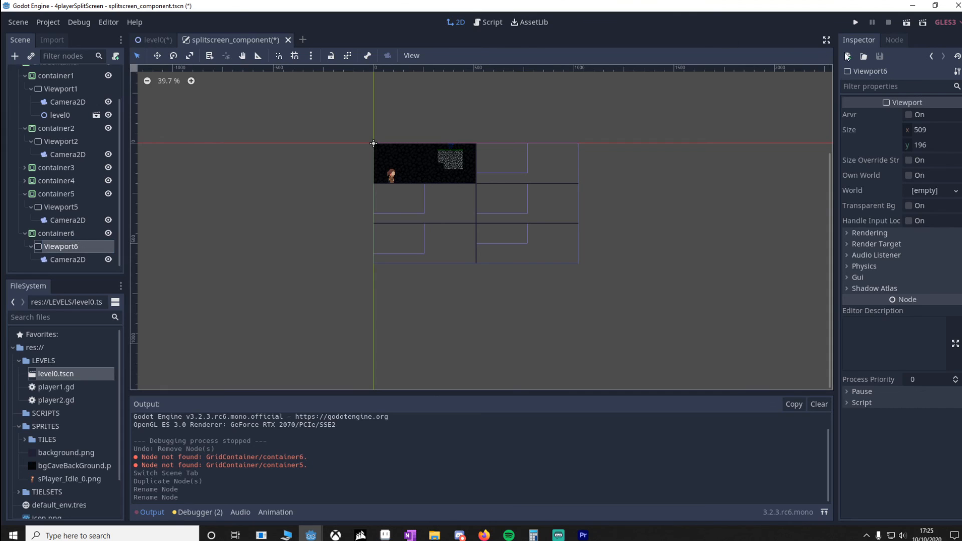
pyautogui.click(854, 22)
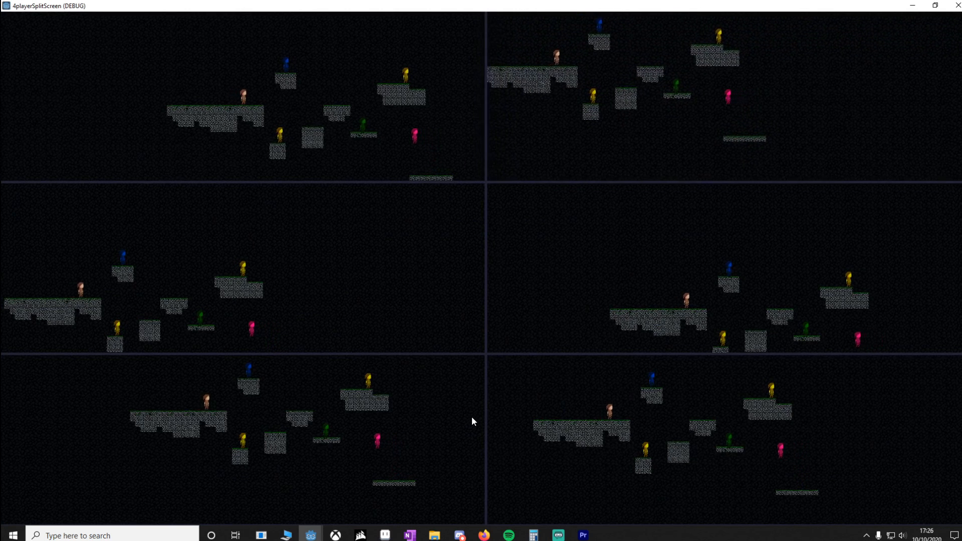